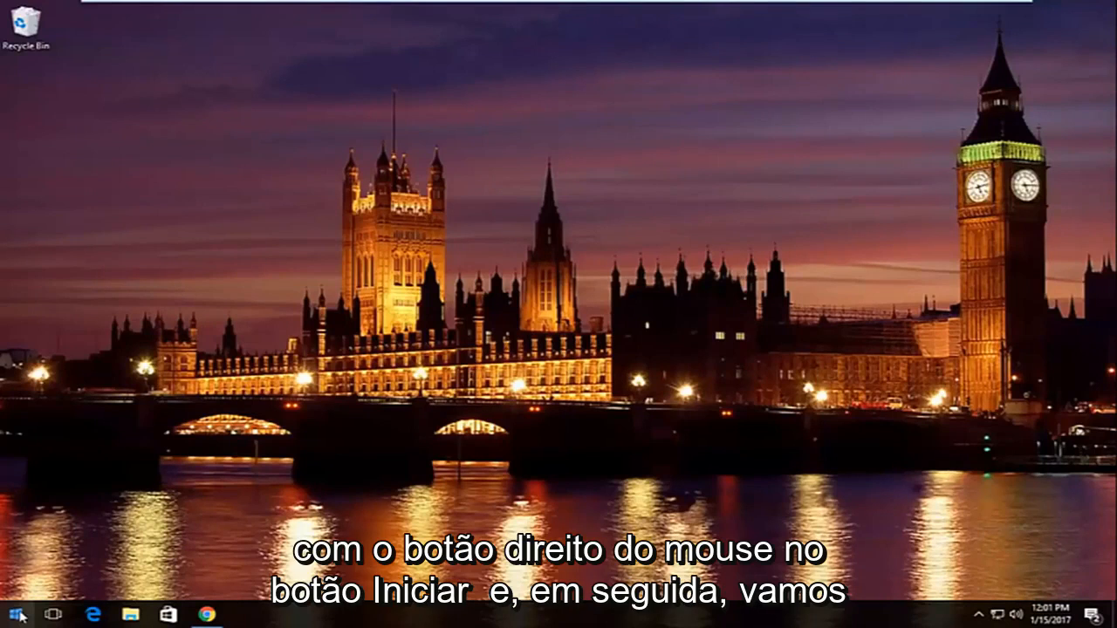
# - Launch Command Prompt (Admin) from the Start right-click menu and approve the UAC prompt
pyautogui.rightClick(11, 615)
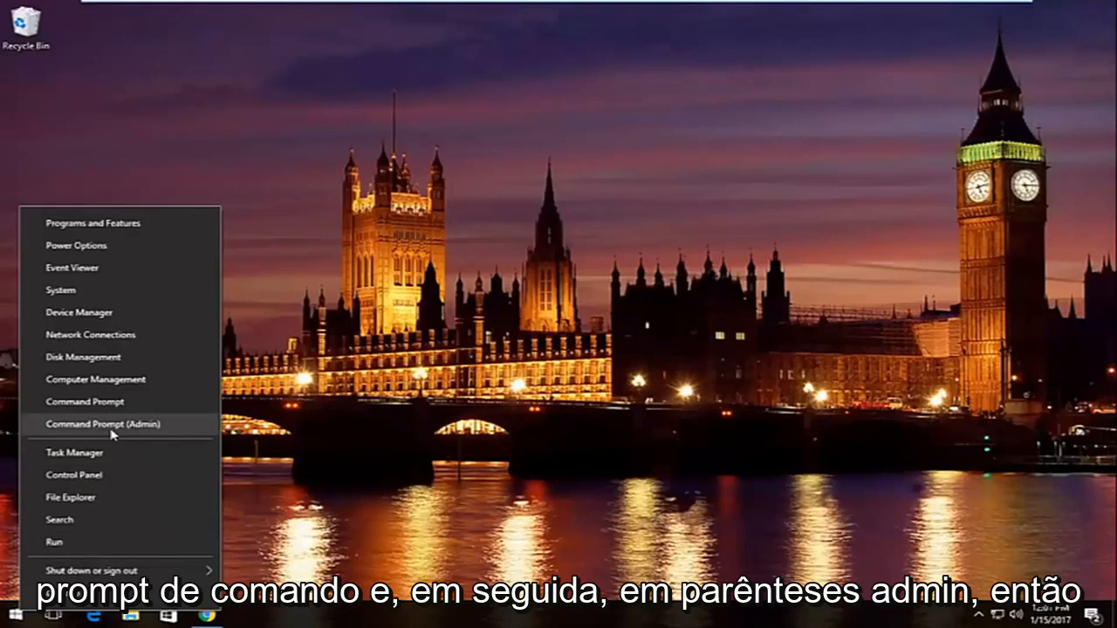
pyautogui.click(105, 424)
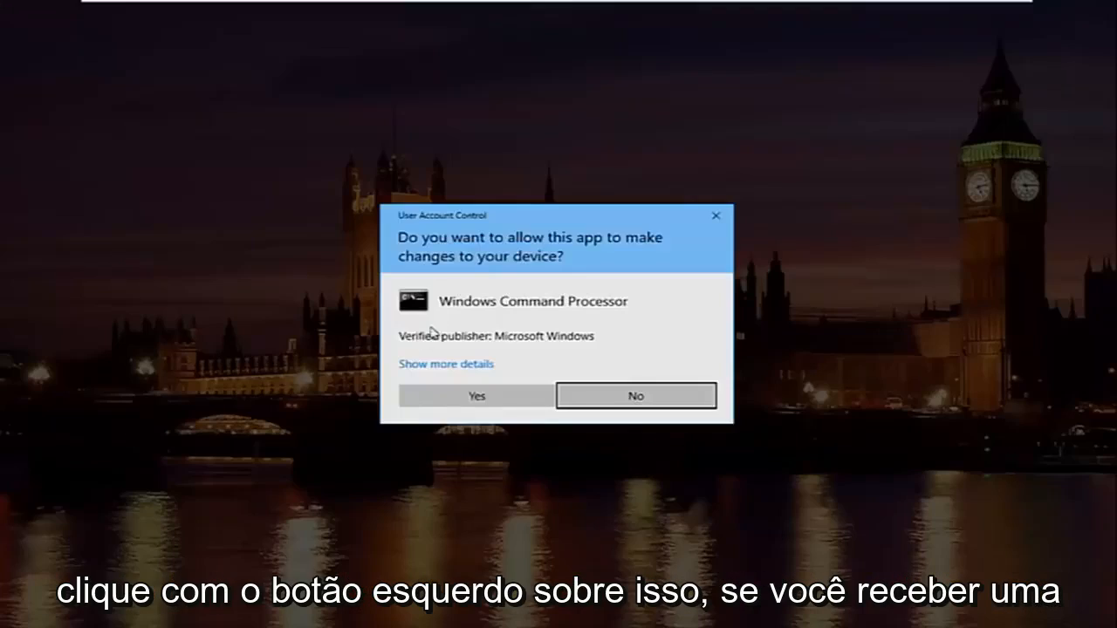
pyautogui.moveTo(445, 225)
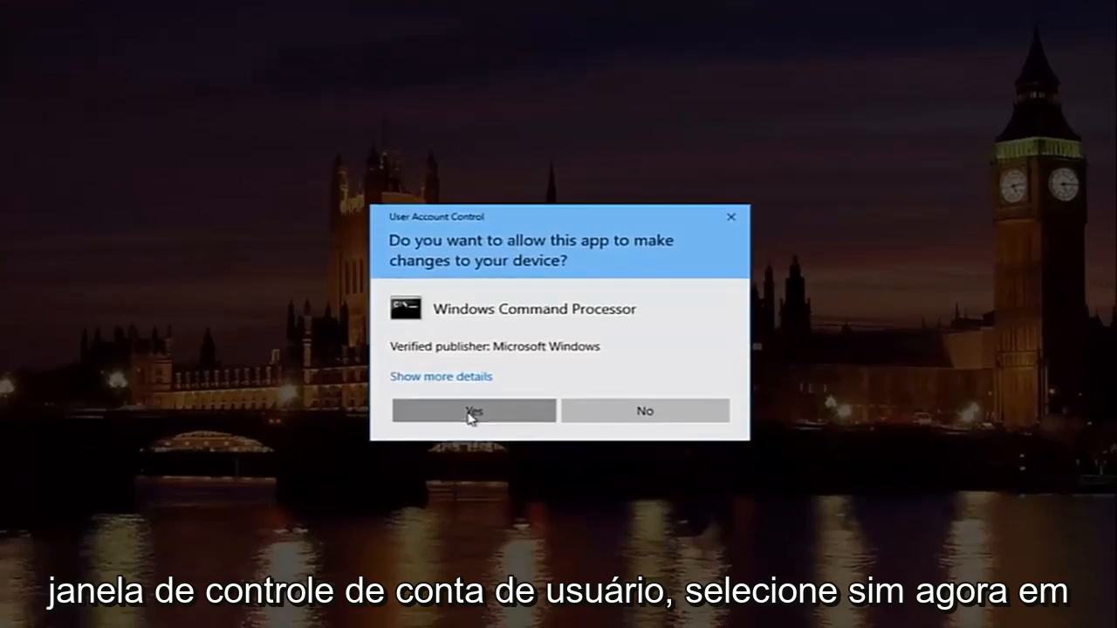
pyautogui.click(474, 410)
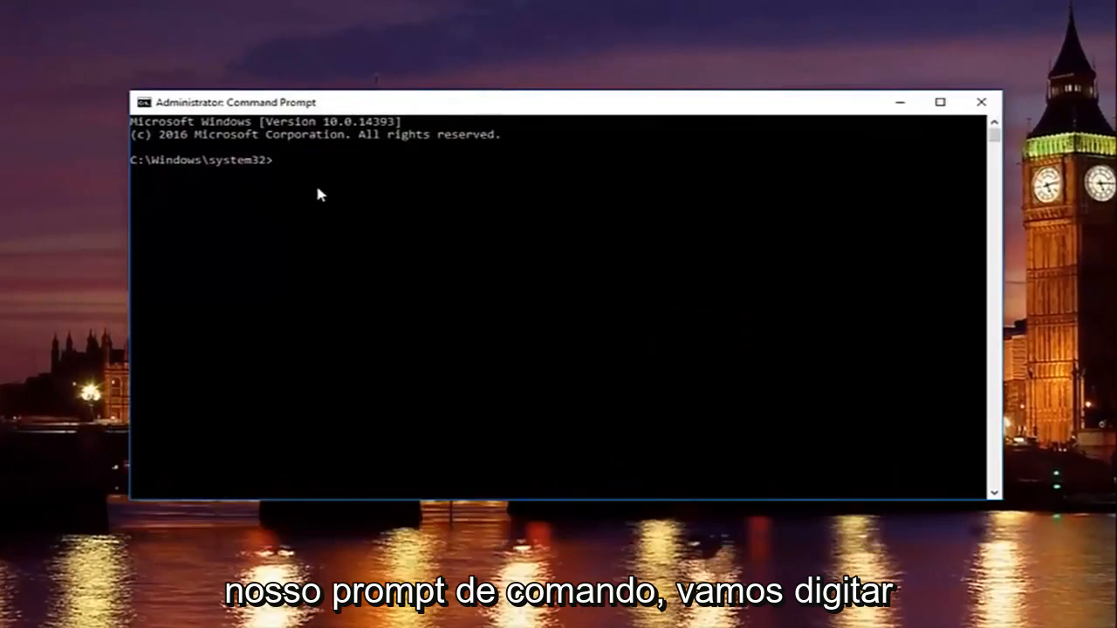
# - Run ipconfig /release to drop Ethernet0's IP address
pyautogui.write('ipc')
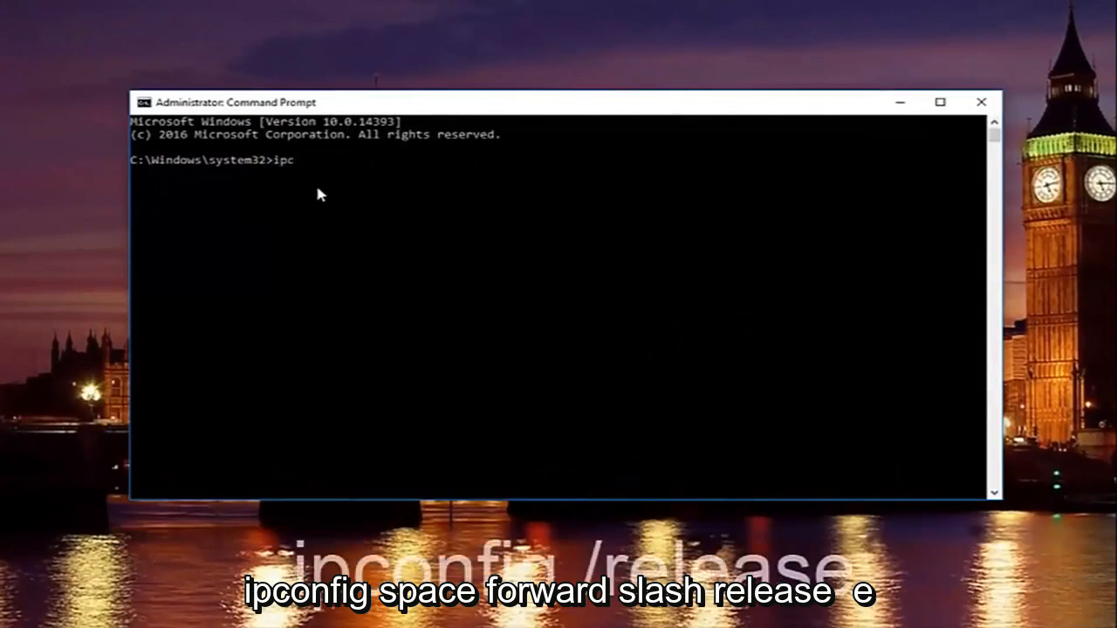
pyautogui.write('onfig /')
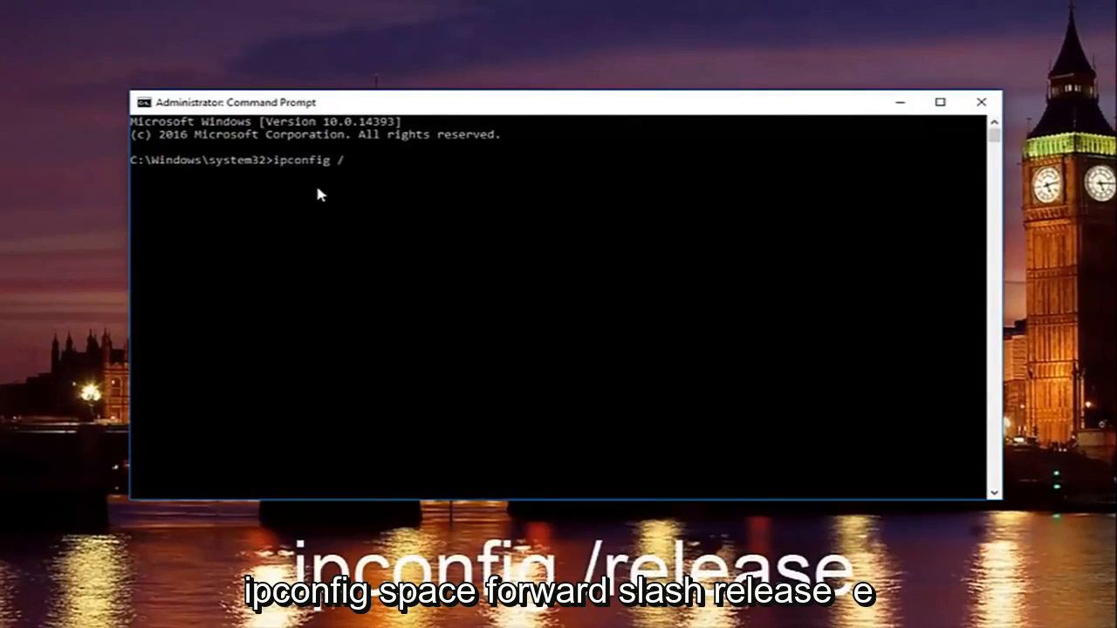
pyautogui.write('release')
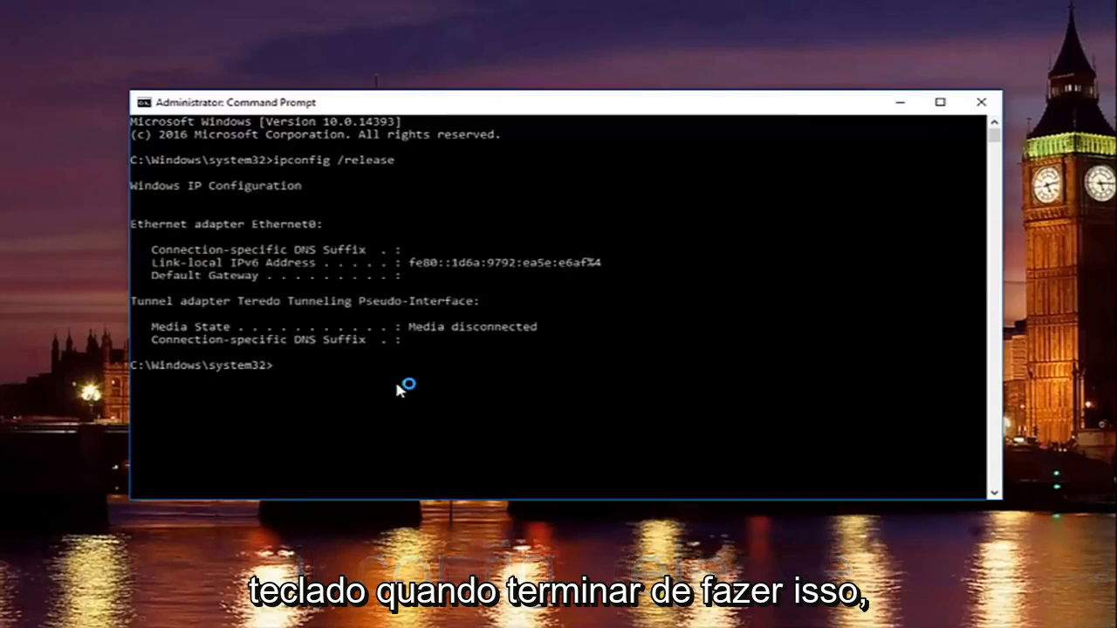
# - Run ipconfig /all to list every adapter's full configuration
pyautogui.write('i')
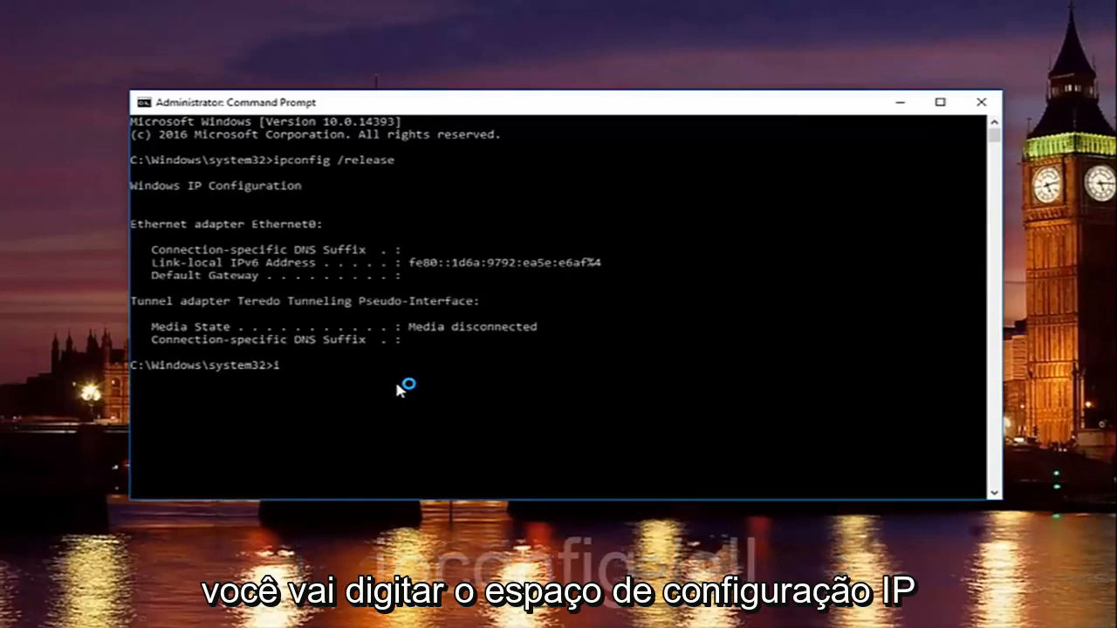
pyautogui.write('pconfig')
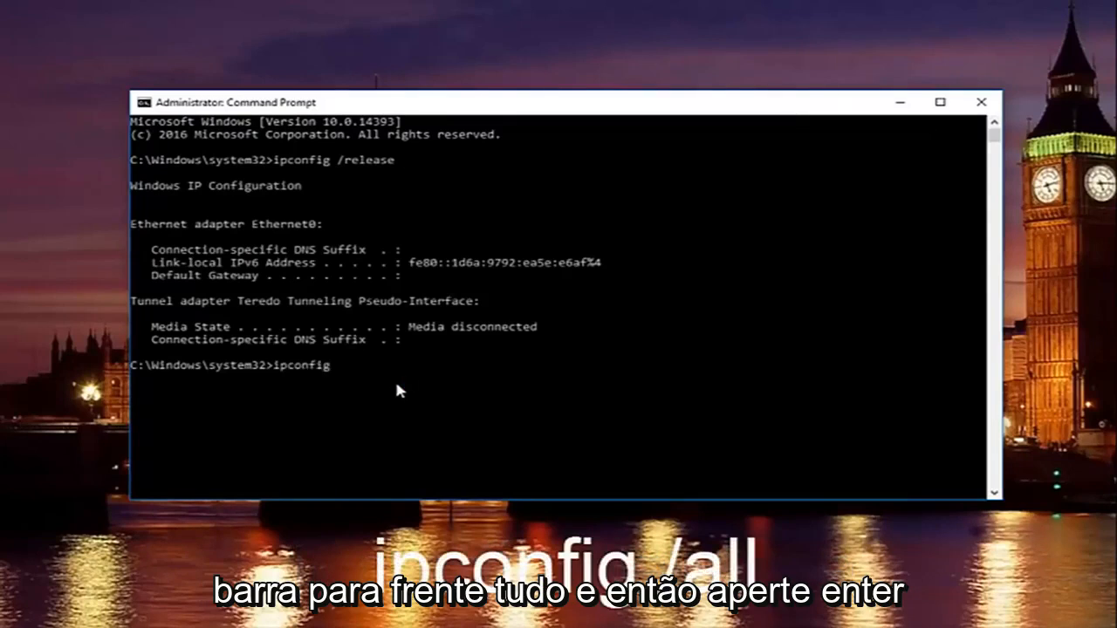
pyautogui.write('/all')
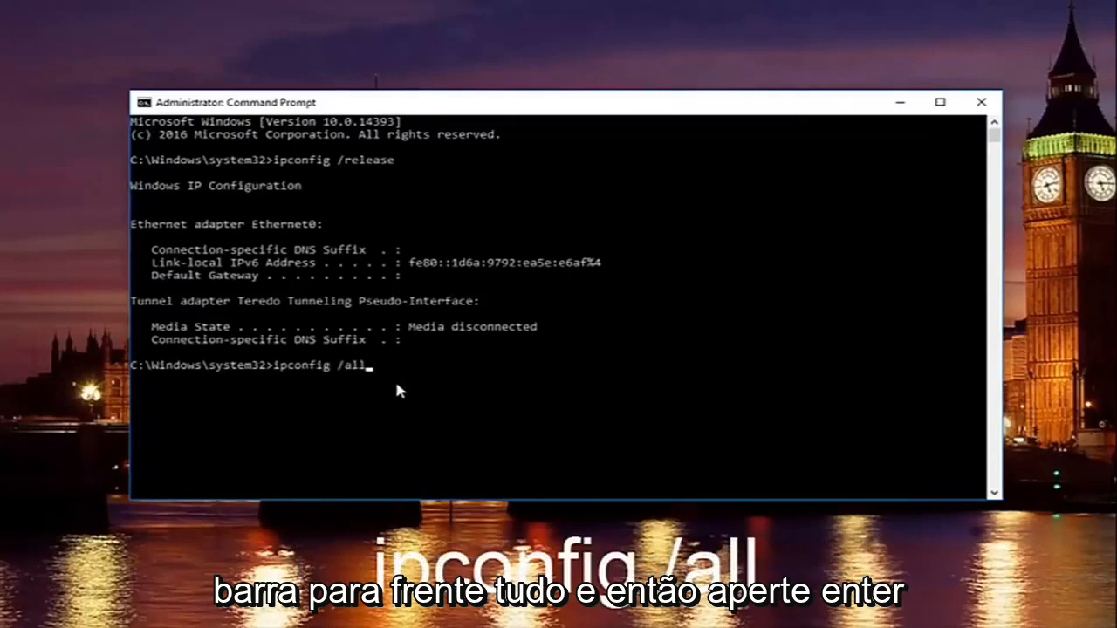
pyautogui.press('enter')
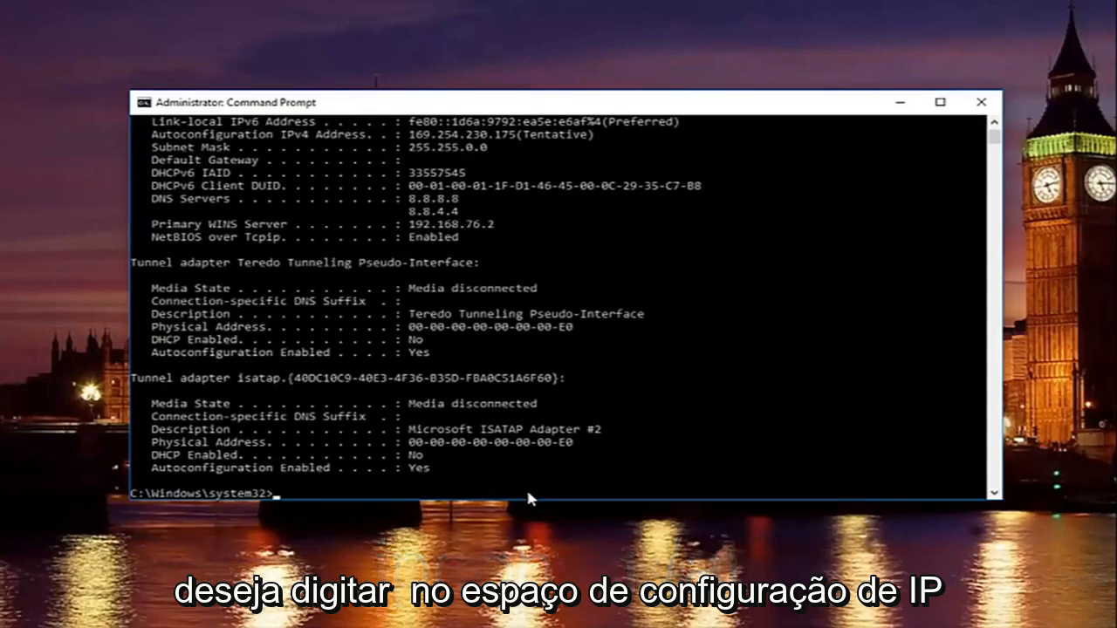
# - Run ipconfig /flushdns and ipconfig /renew, giving Ethernet0 the address 192.168.76.129
pyautogui.write('ipconfig')
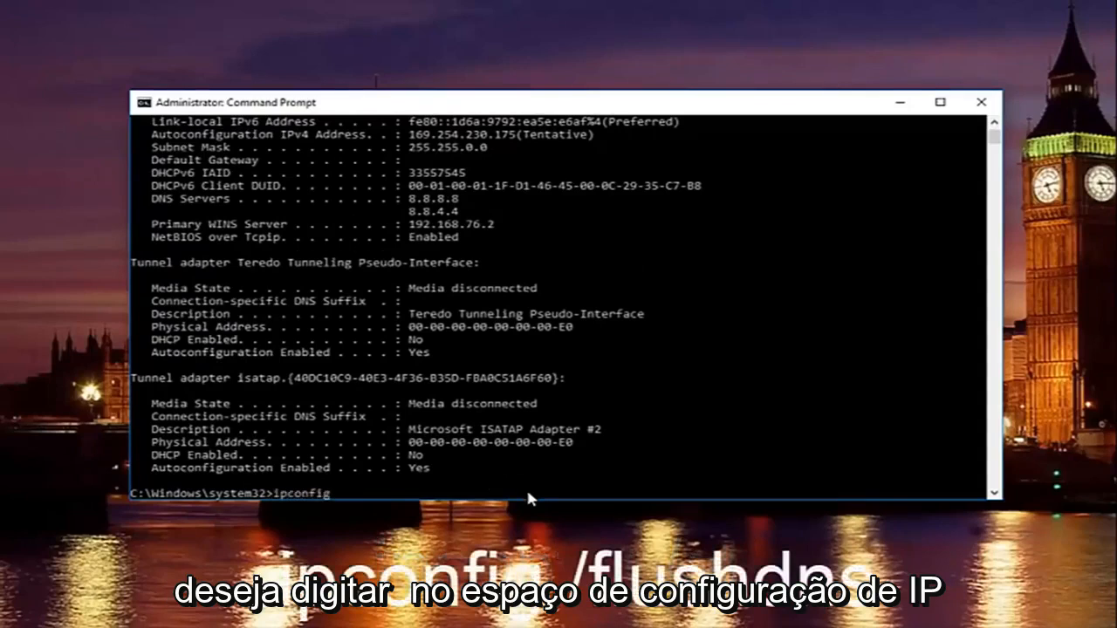
pyautogui.write('/')
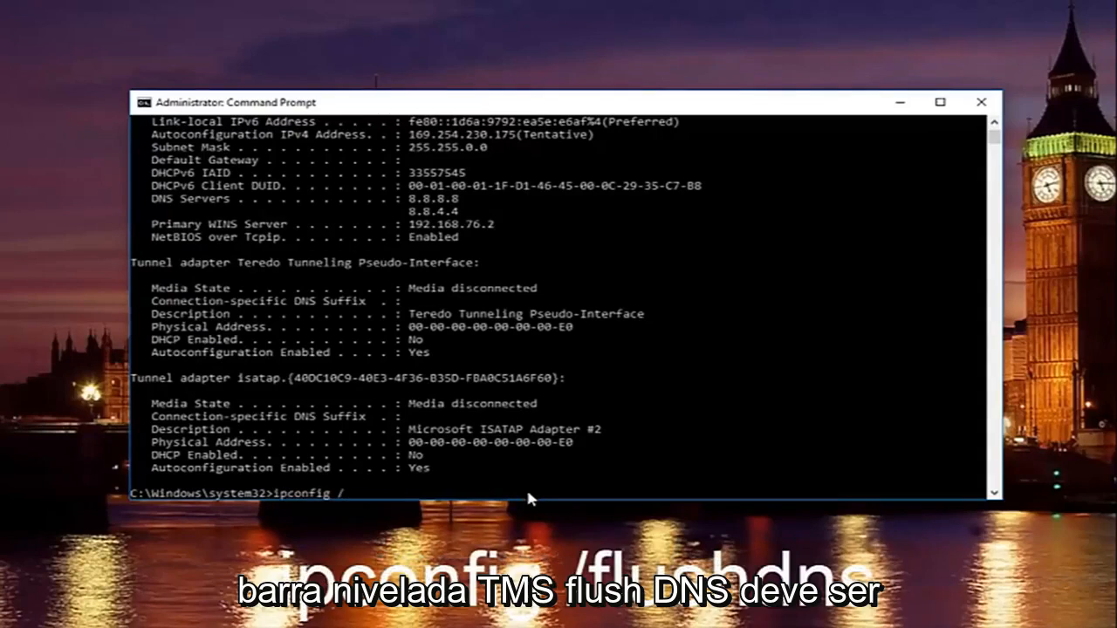
pyautogui.write('flushdns')
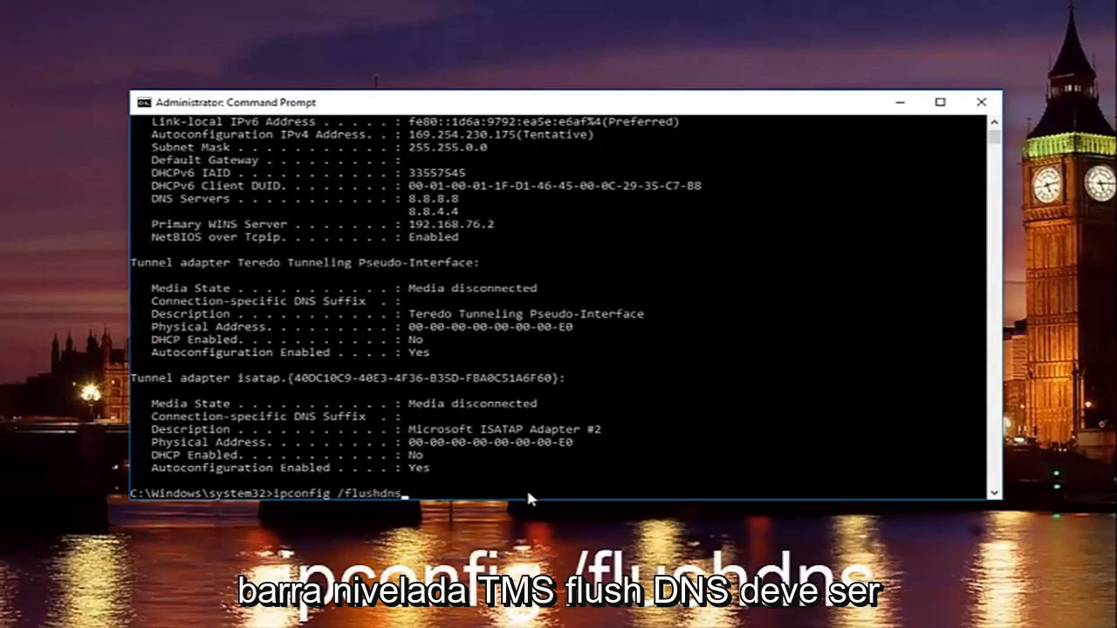
pyautogui.moveTo(364, 504)
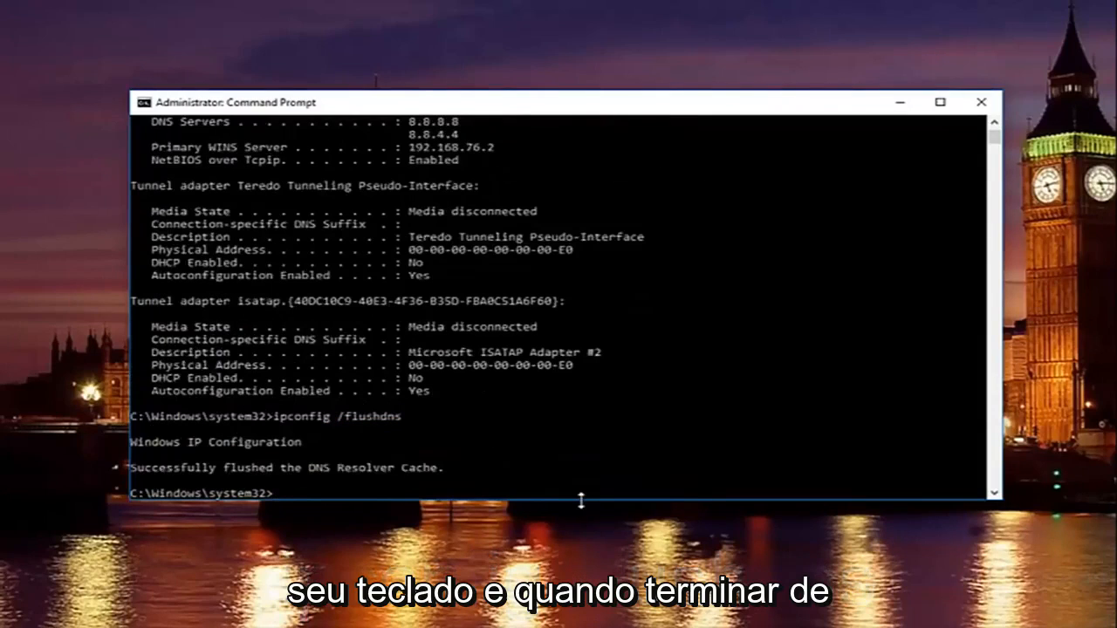
pyautogui.write('ipconfig')
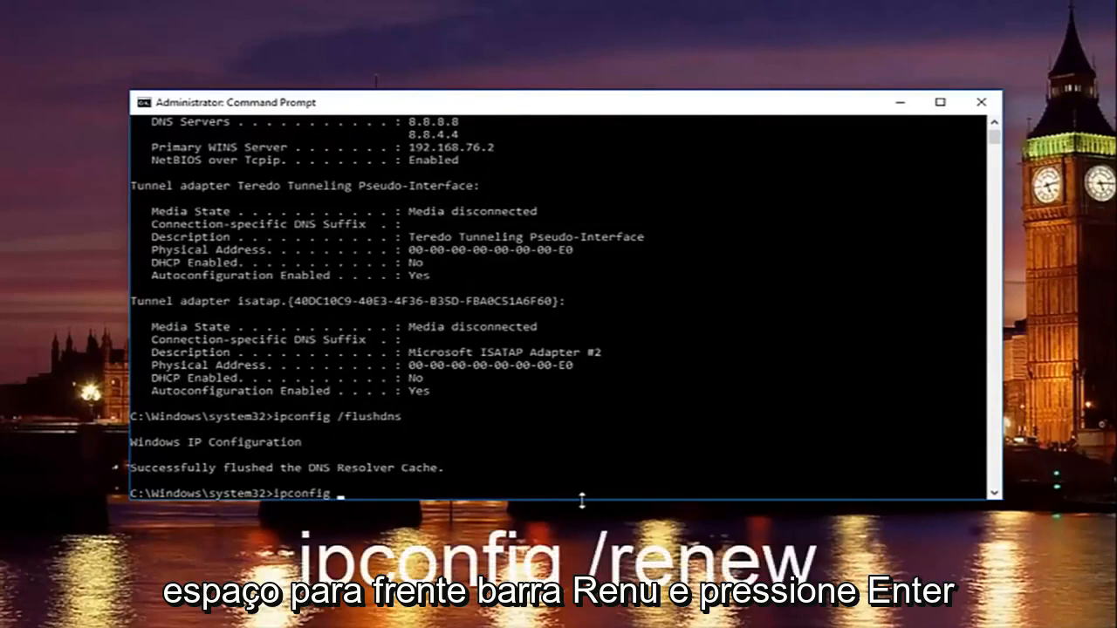
pyautogui.write('/renew')
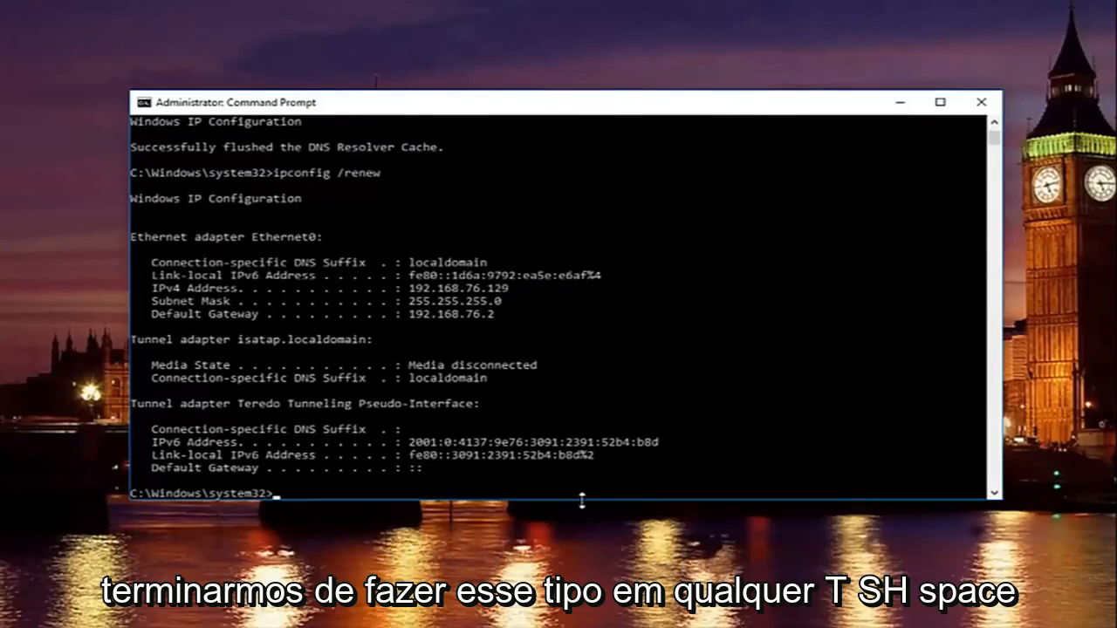
# - Run 'netsh int ip set dns' without arguments to display the DNS server usage help
pyautogui.write('netsh int')
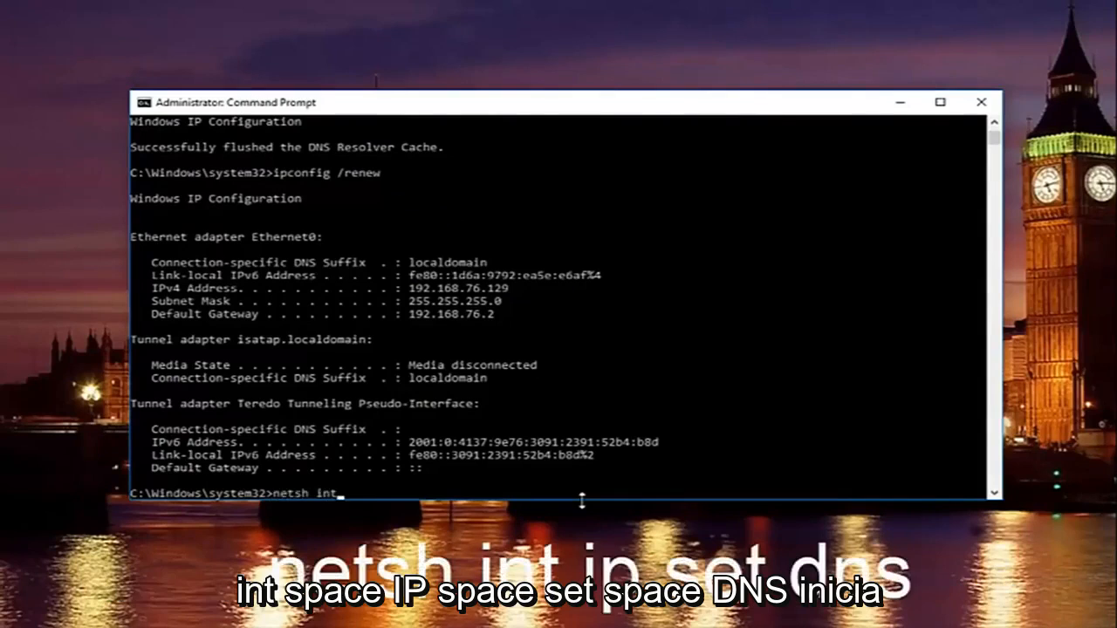
pyautogui.write('ip')
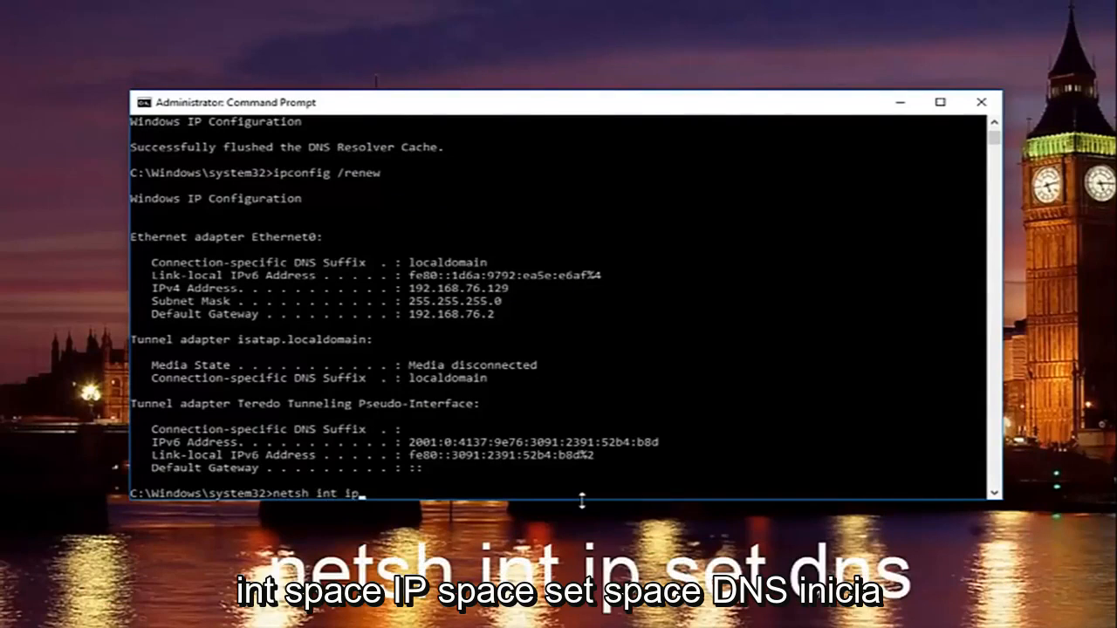
pyautogui.write('set')
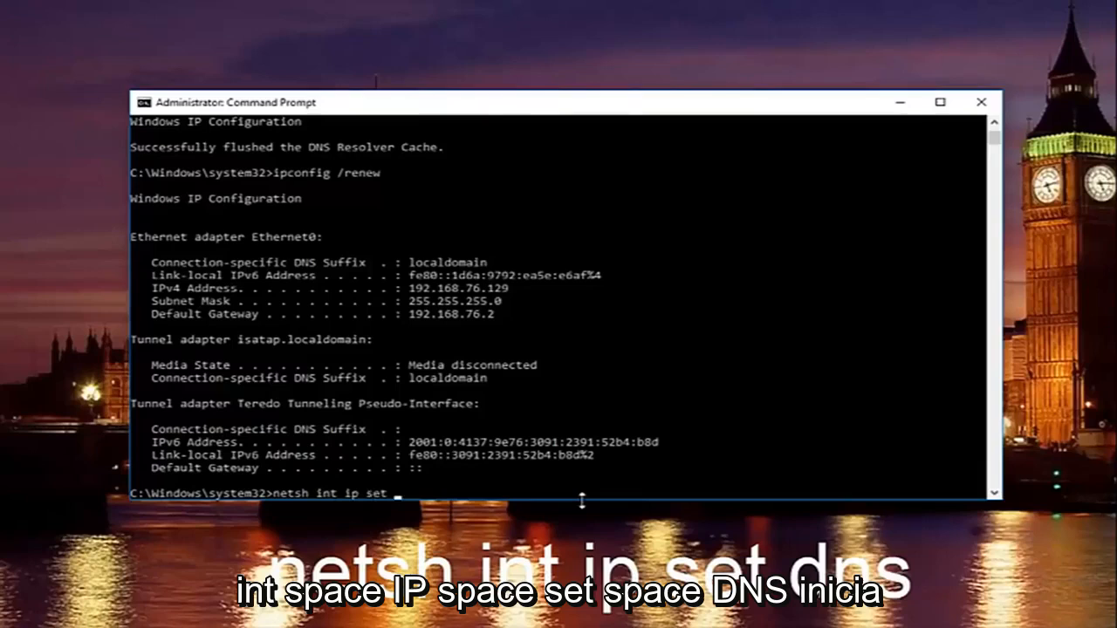
pyautogui.write('dns')
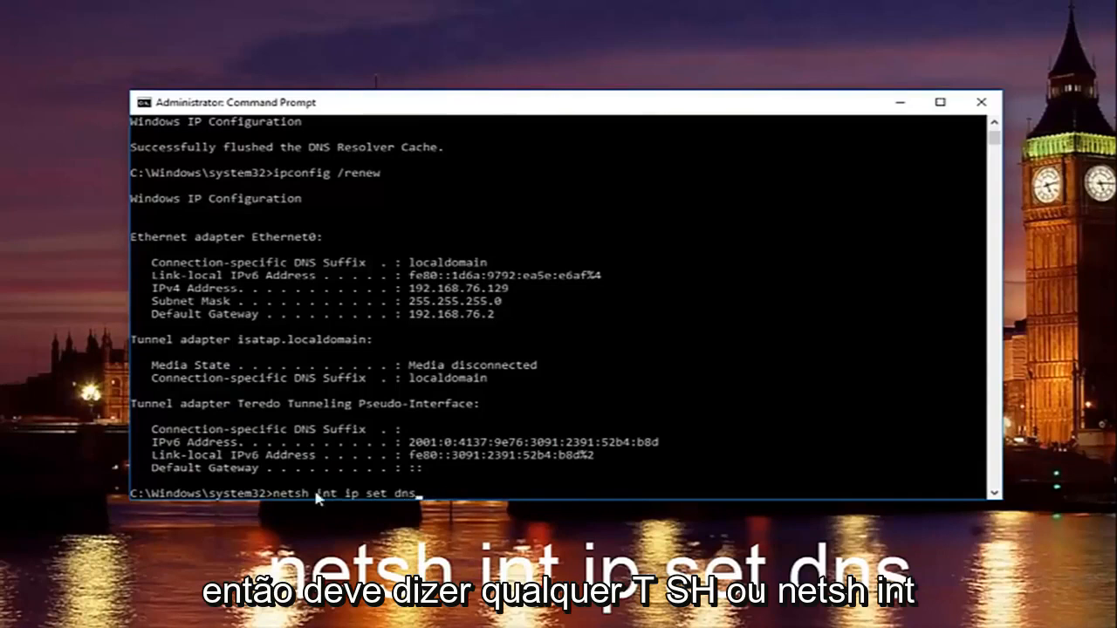
pyautogui.moveTo(279, 502)
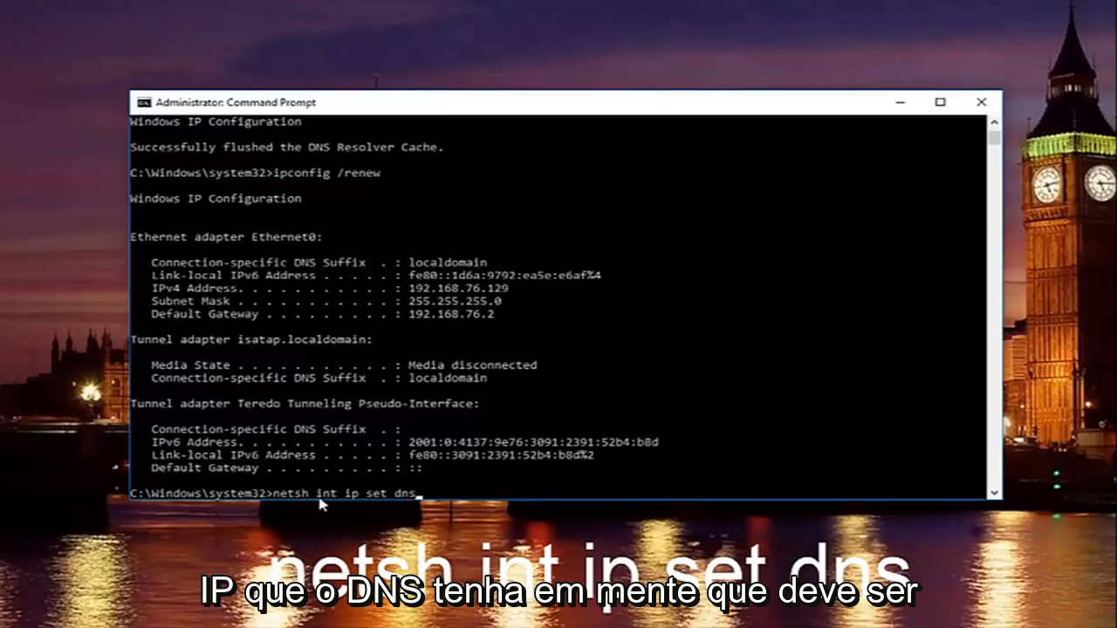
pyautogui.moveTo(383, 504)
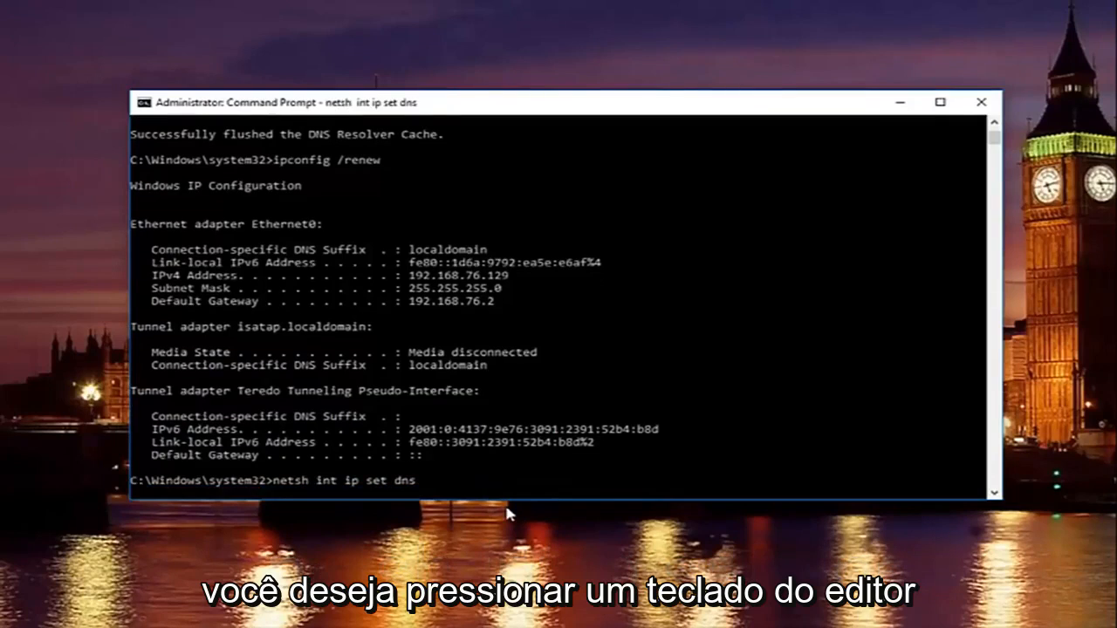
pyautogui.press('enter')
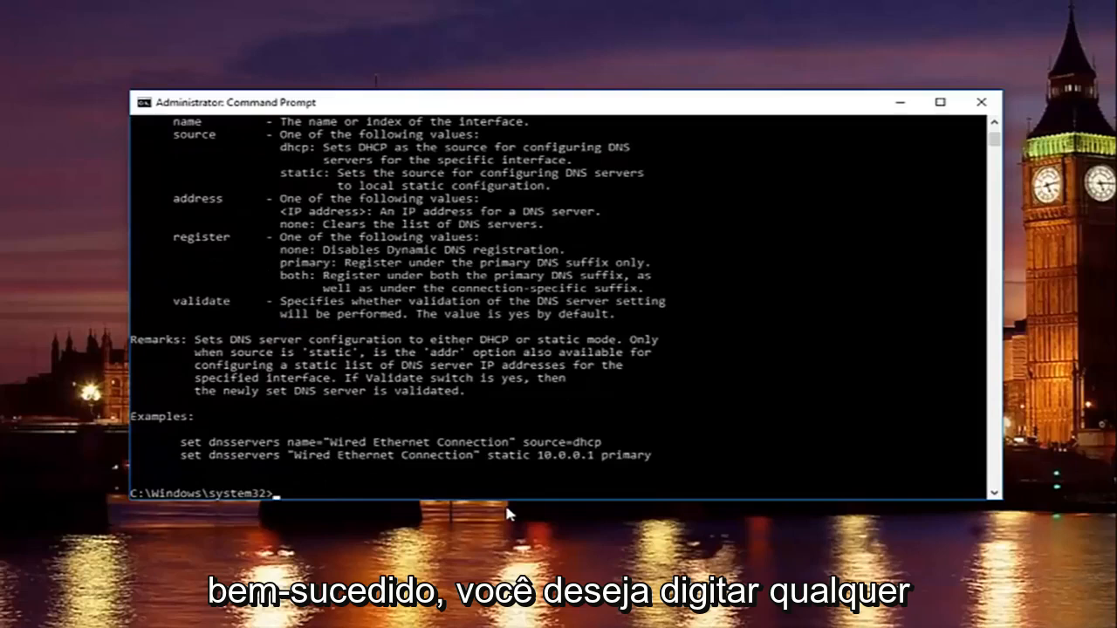
# - Run 'netsh winsock reset' to reset the Winsock Catalog
pyautogui.write('netsh')
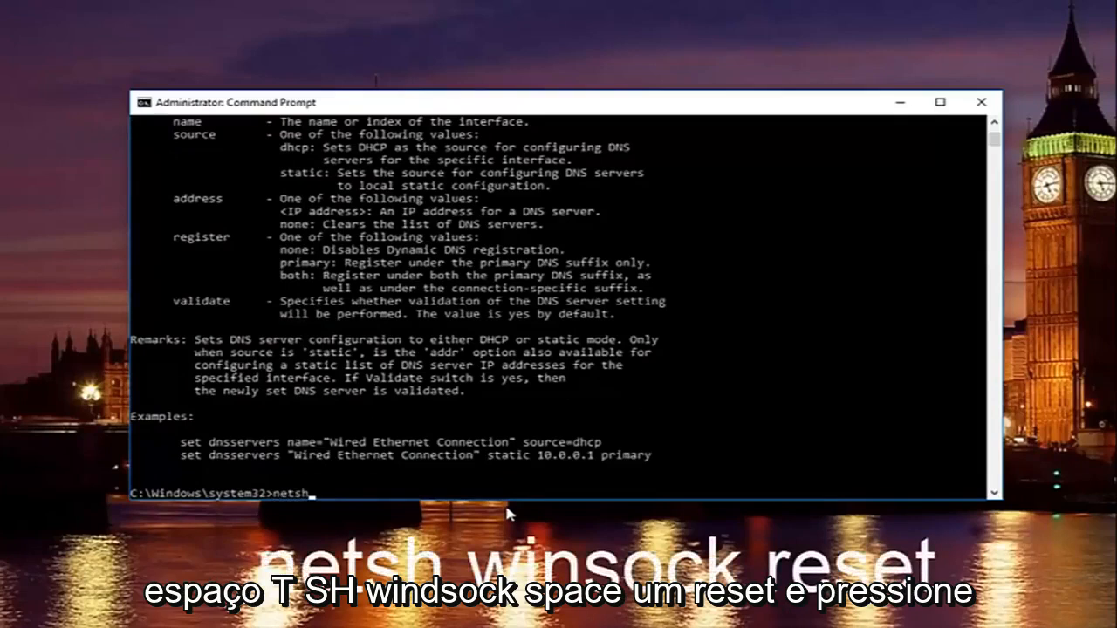
pyautogui.write('winsock')
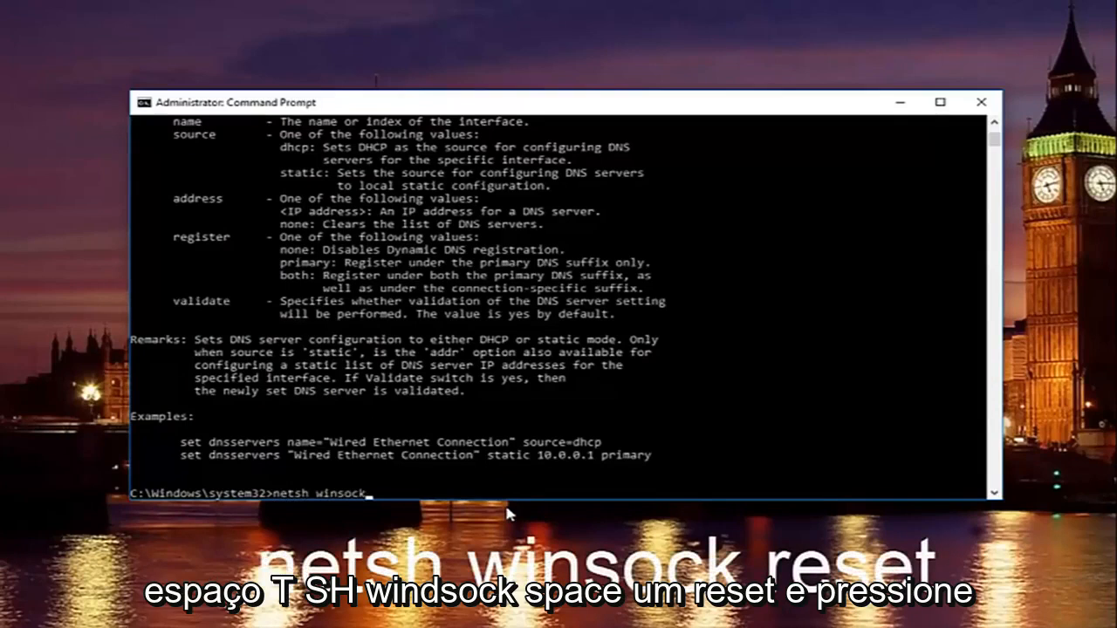
pyautogui.write('reset')
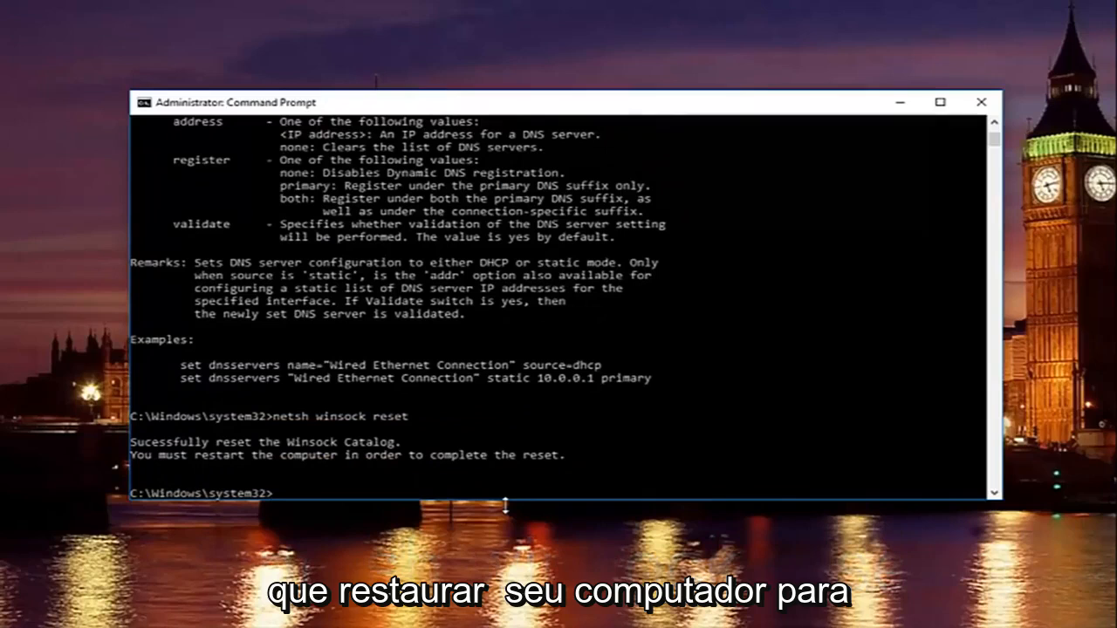
pyautogui.moveTo(884, 251)
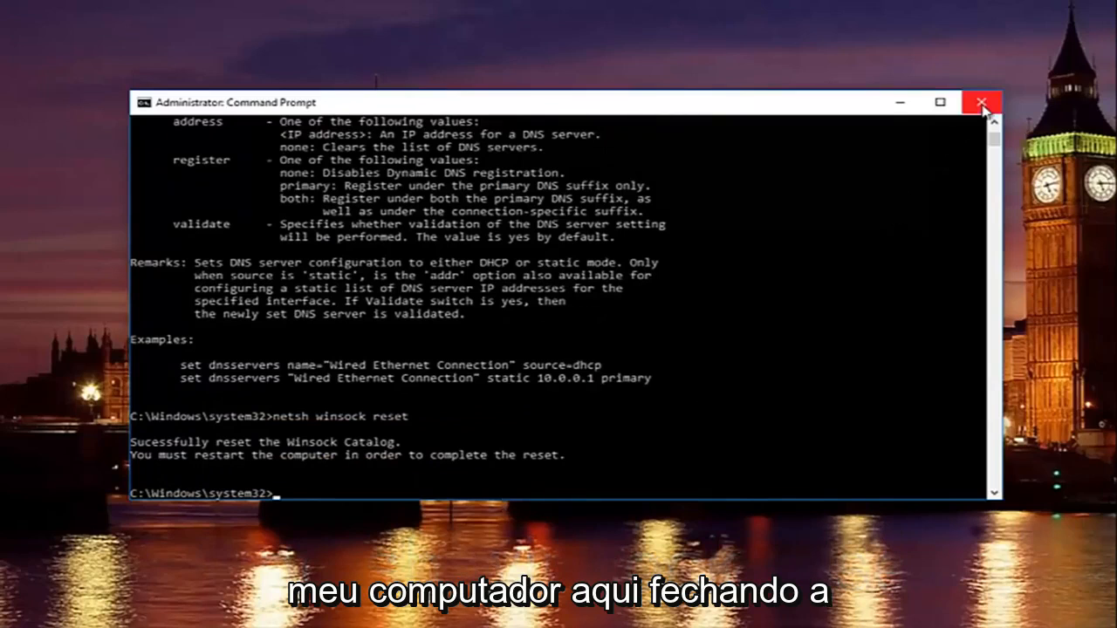
# - Close Command Prompt and restart Windows from Start, returning to the desktop
pyautogui.click(981, 102)
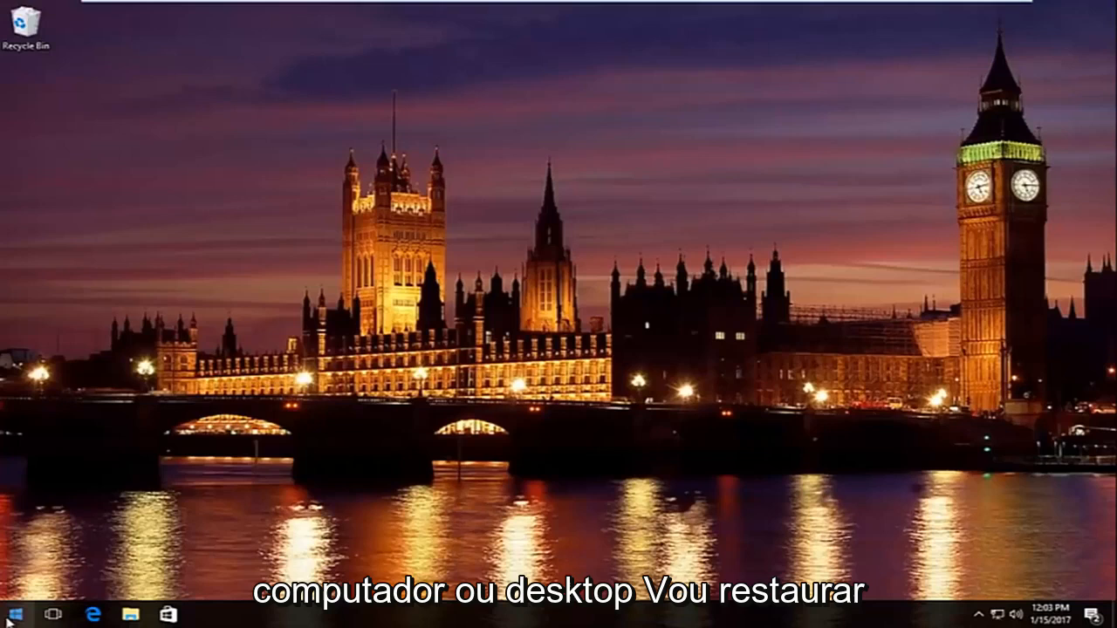
pyautogui.click(14, 613)
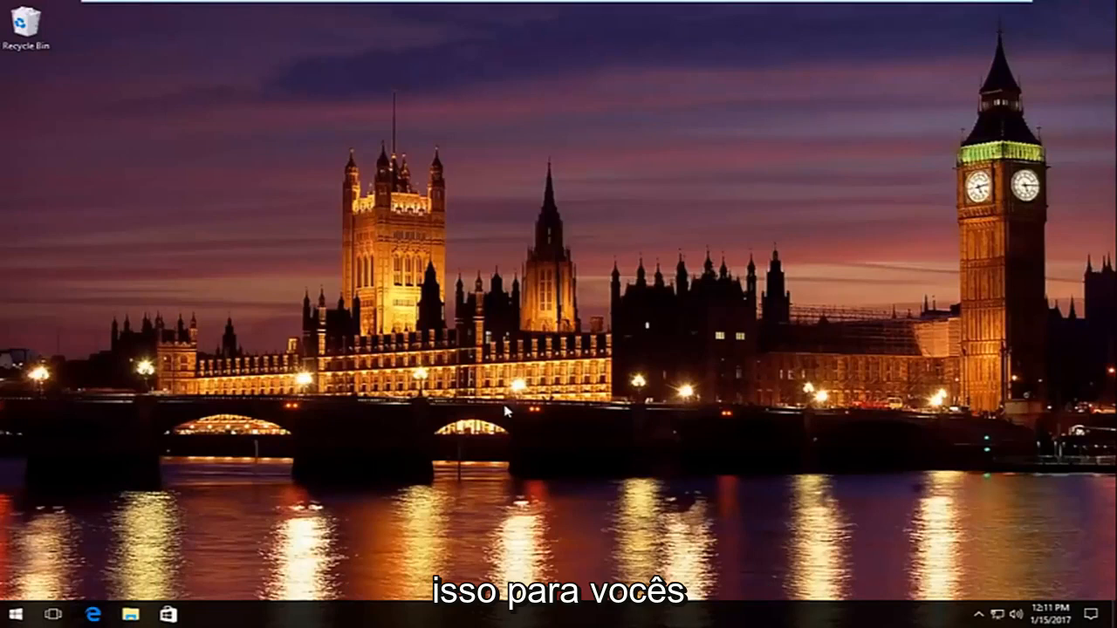
pyautogui.moveTo(29, 614)
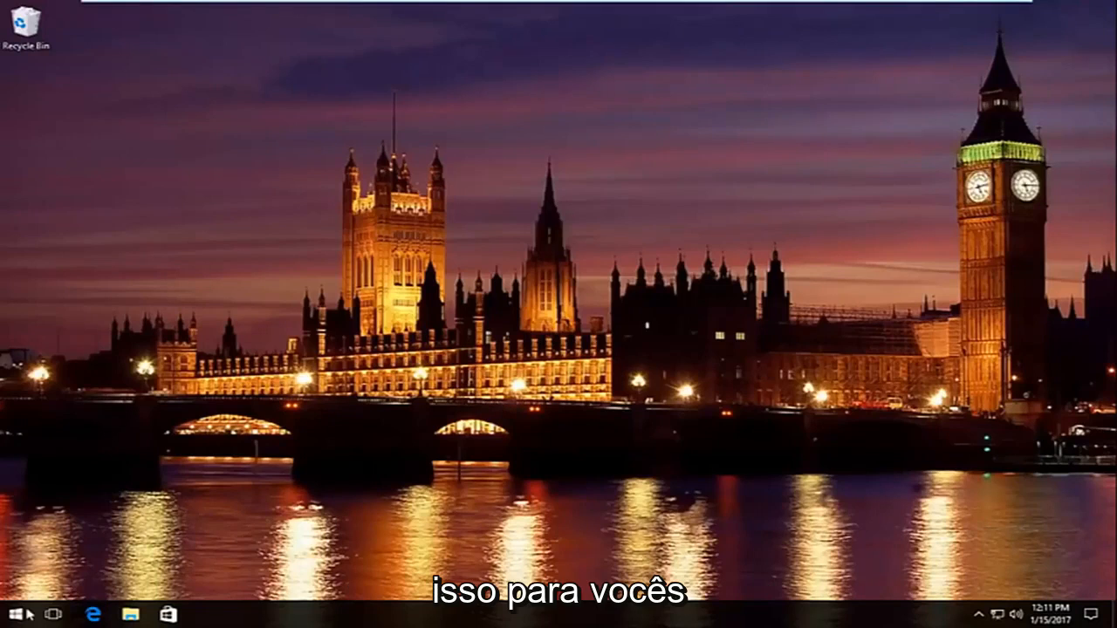
pyautogui.click(14, 614)
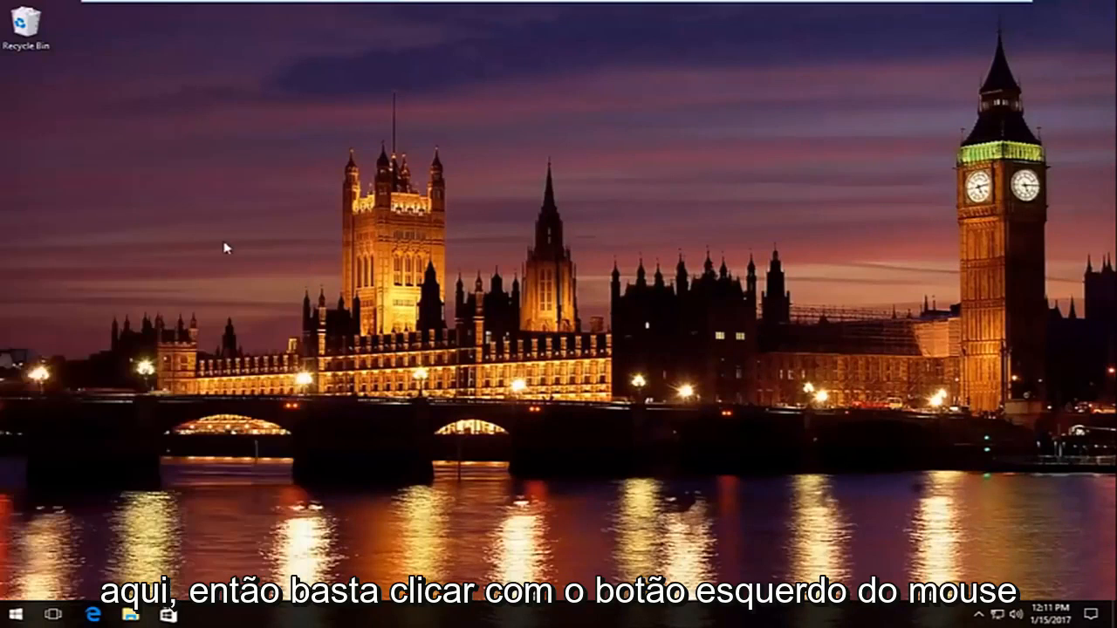
# - Open Network and Sharing Center and go to Change adapter settings to list Ethernet0
pyautogui.click(207, 614)
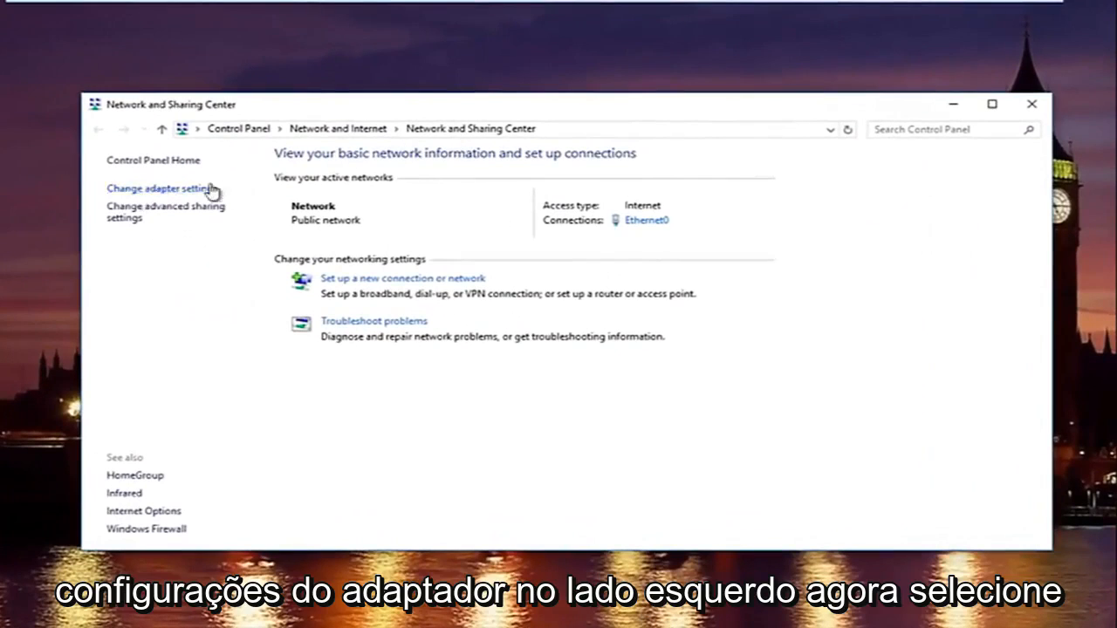
pyautogui.click(158, 188)
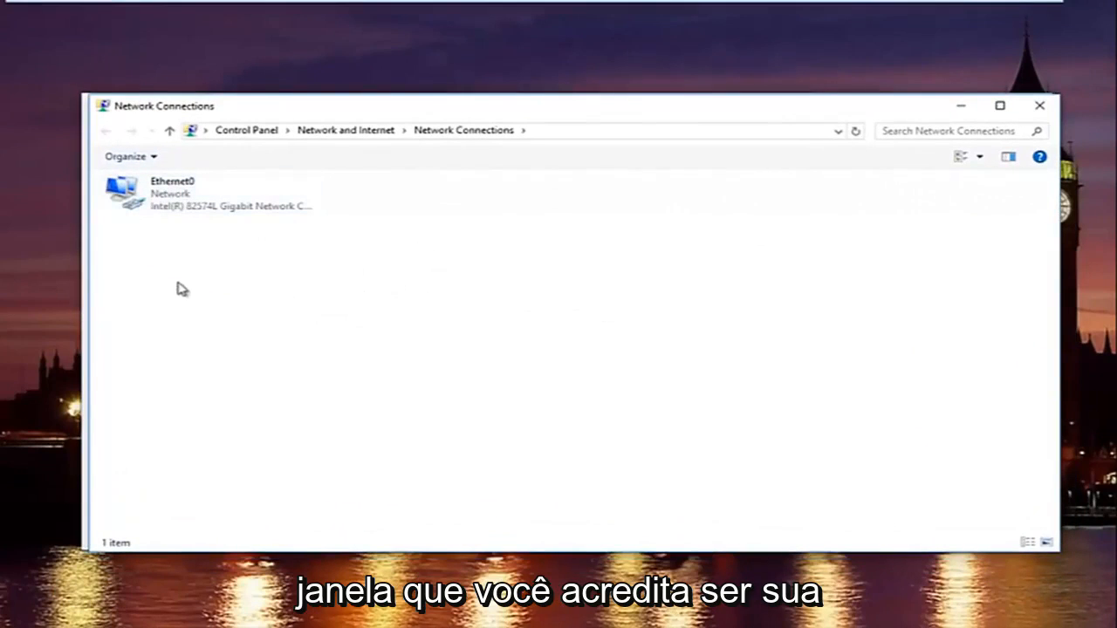
pyautogui.moveTo(195, 247)
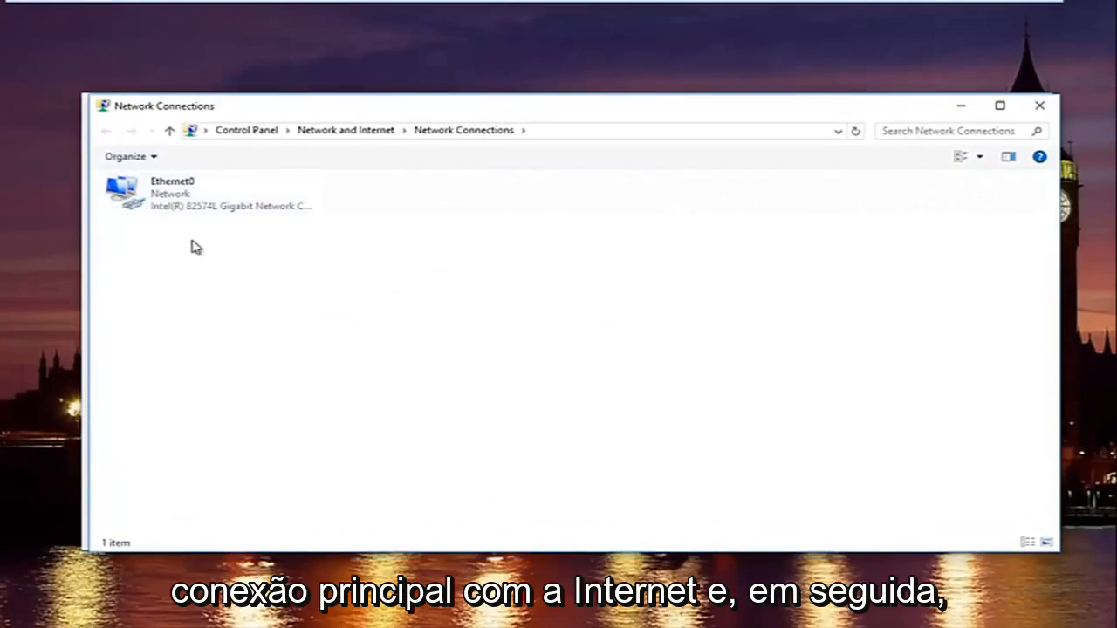
# - Open the Properties dialog for the Ethernet0 connection from its right-click menu
pyautogui.rightClick(184, 192)
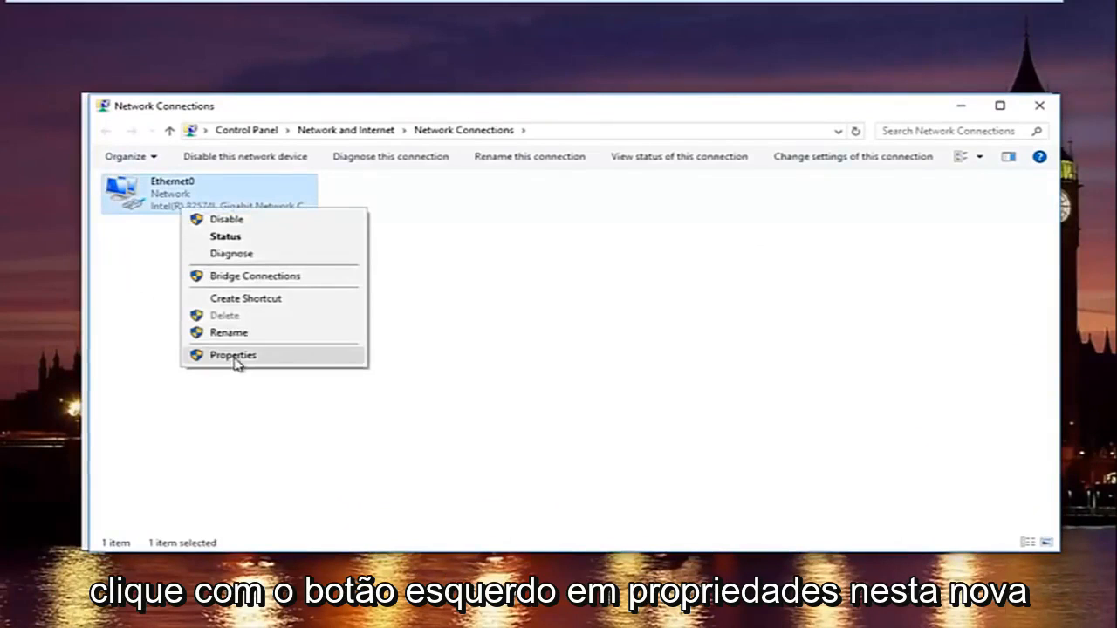
pyautogui.click(233, 355)
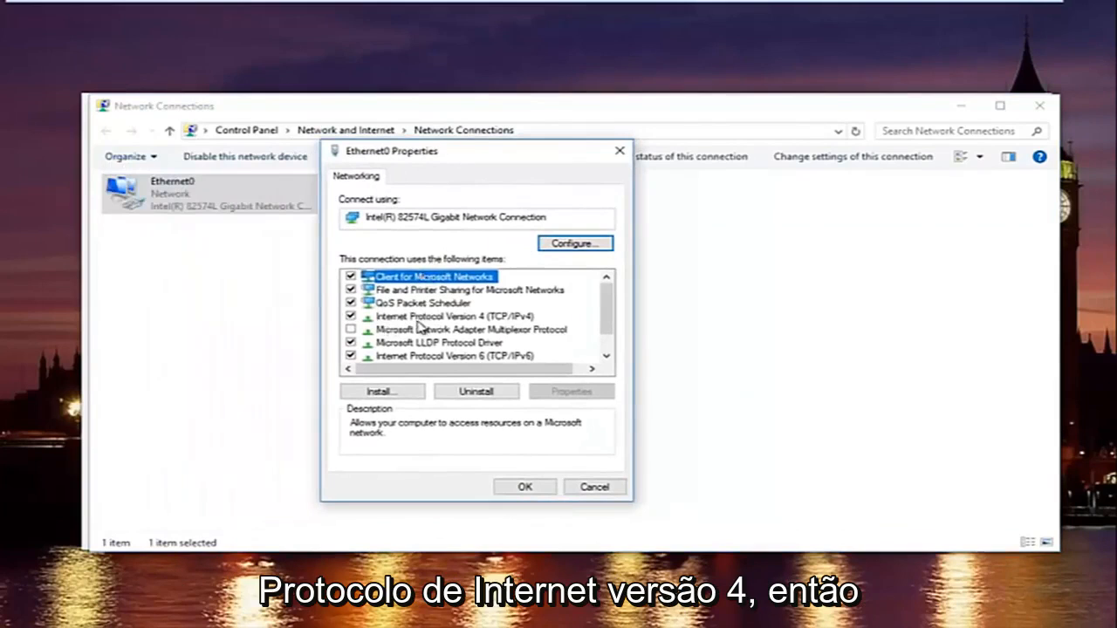
# - Open TCP/IPv4 properties for Ethernet0 and select 'Use the following DNS server addresses'
pyautogui.click(454, 315)
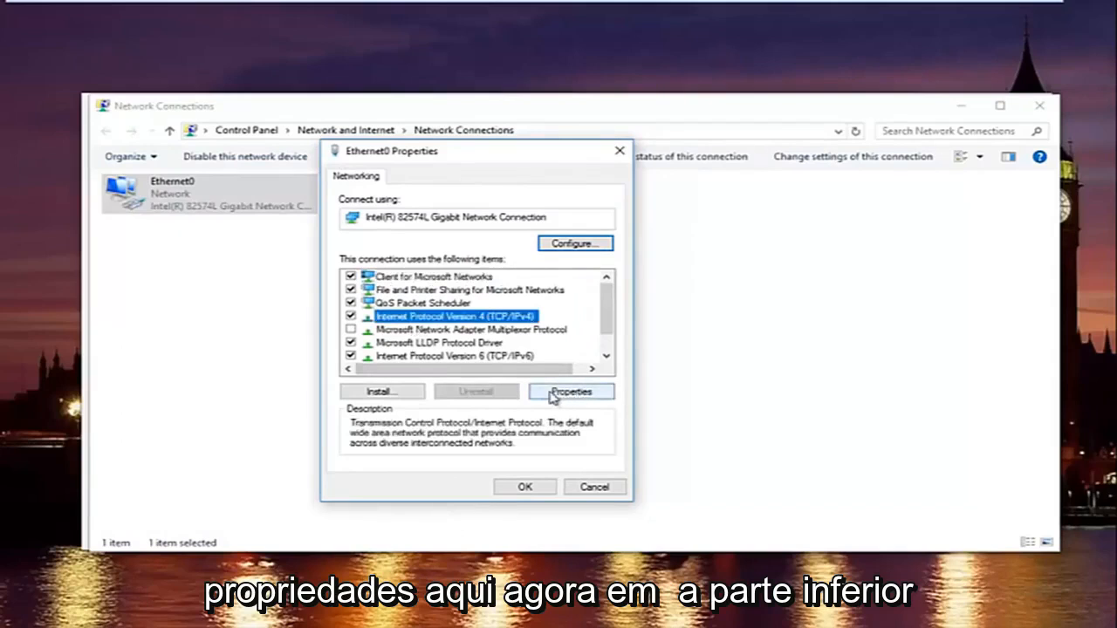
pyautogui.click(571, 391)
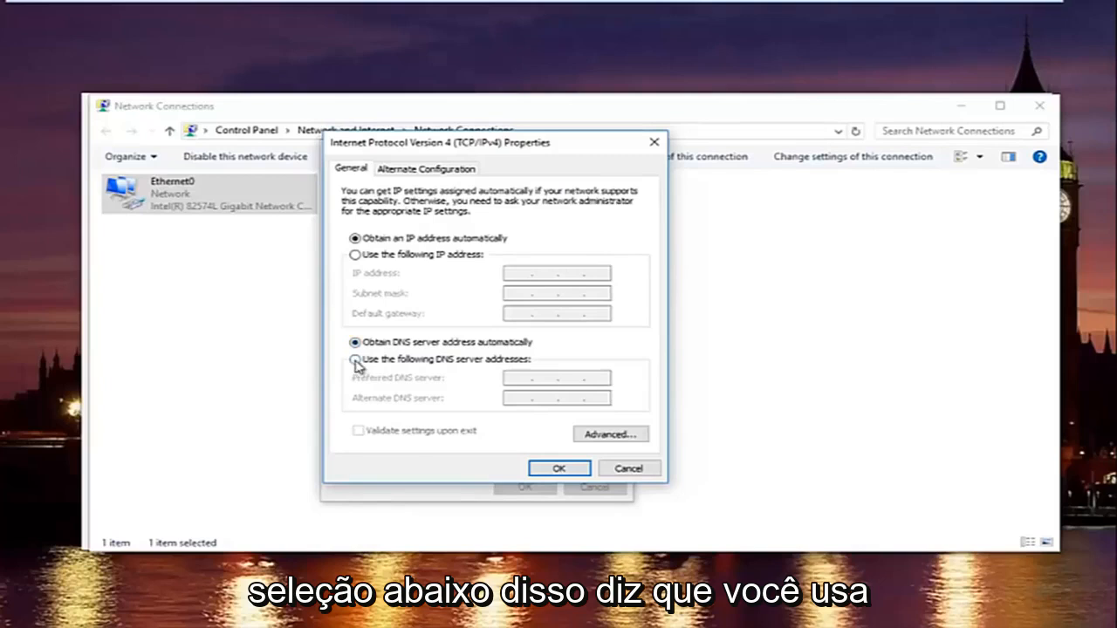
pyautogui.click(355, 359)
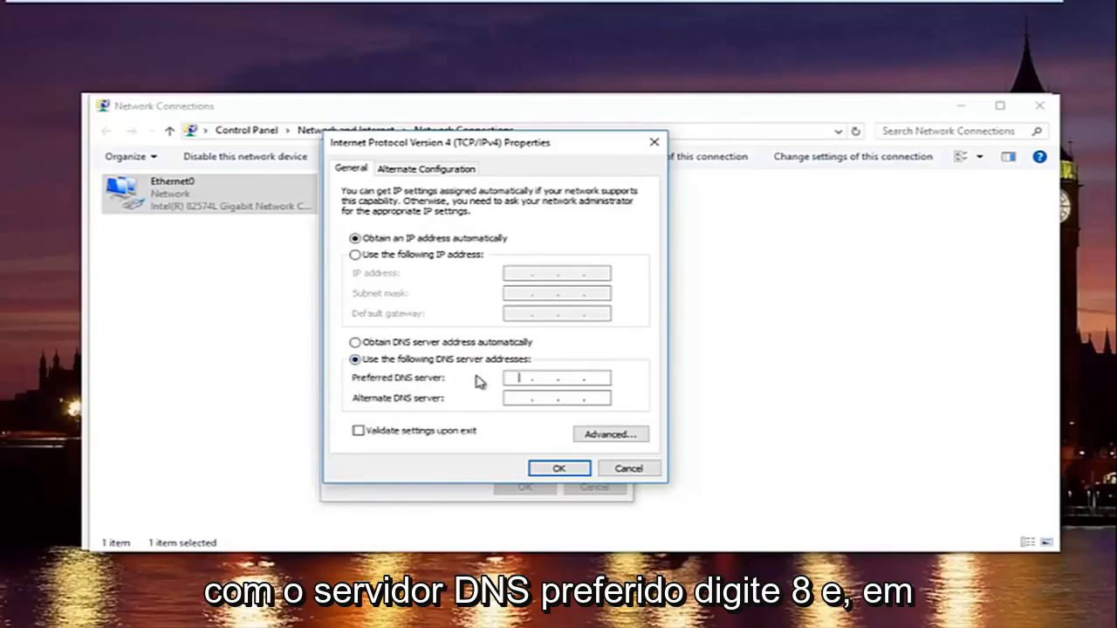
# - Save DNS servers 8.8.8.8 and 8.8.4.4 with 'Validate settings upon exit' ticked
pyautogui.write('8.8.8.8')
pyautogui.click(557, 398)
pyautogui.write('8.8.4.4')
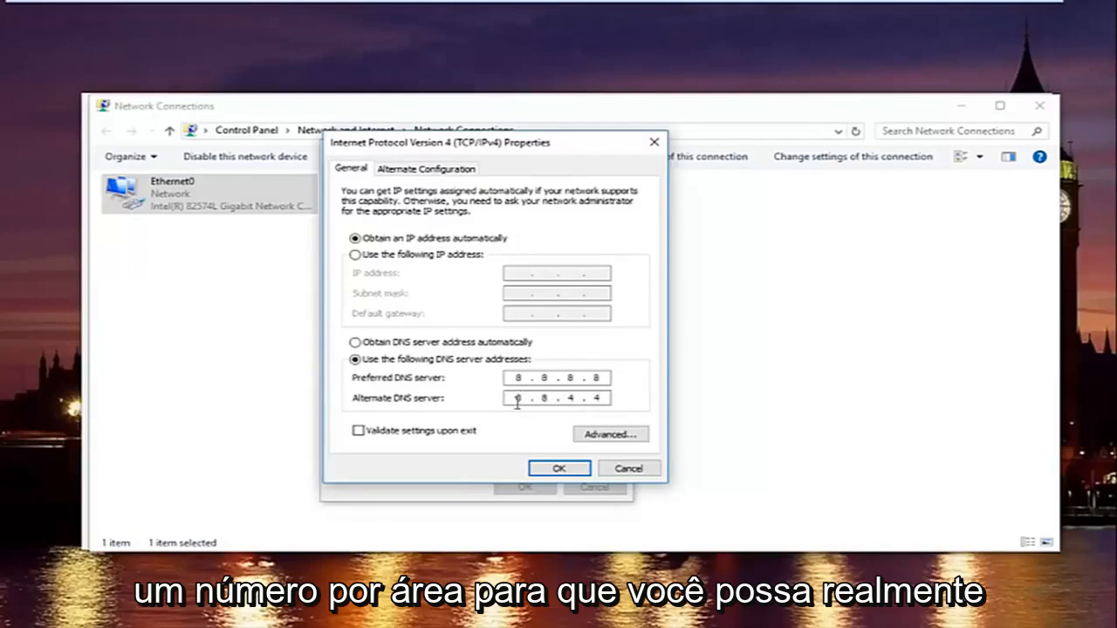
pyautogui.moveTo(504, 407)
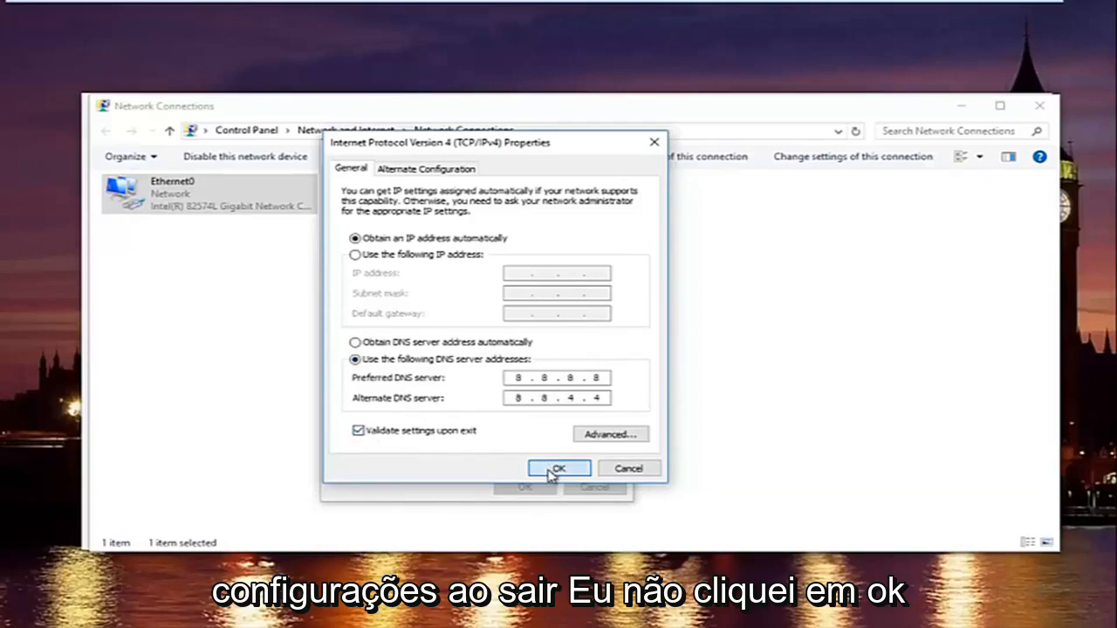
pyautogui.click(559, 468)
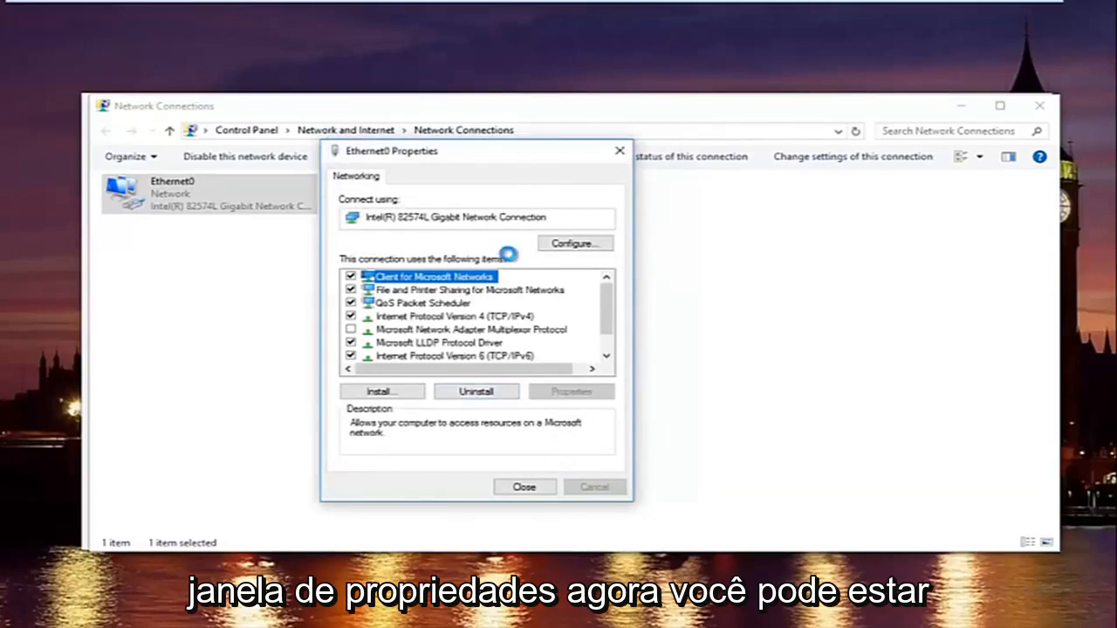
pyautogui.click(524, 487)
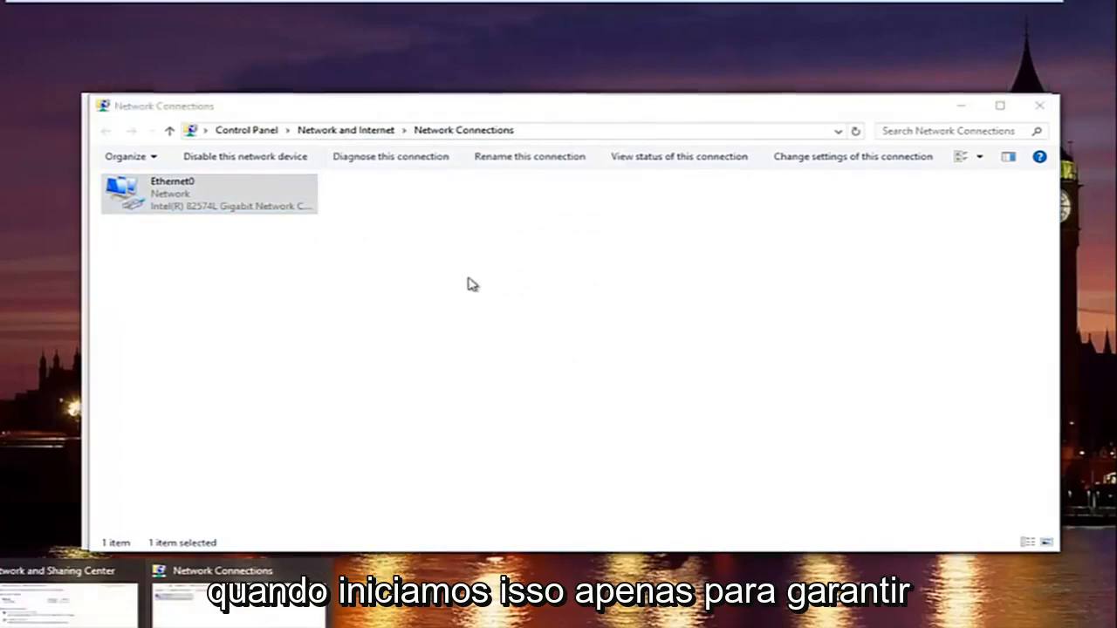
# - Run Windows Network Diagnostics on Ethernet0 until it reports no identifiable problem
pyautogui.click(390, 156)
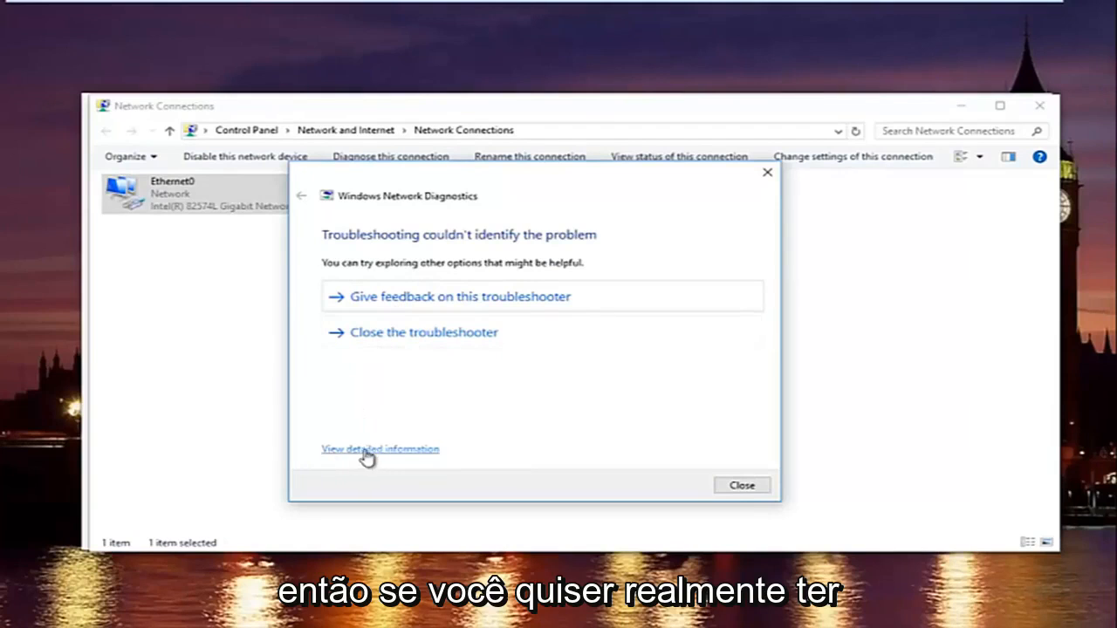
pyautogui.moveTo(345, 455)
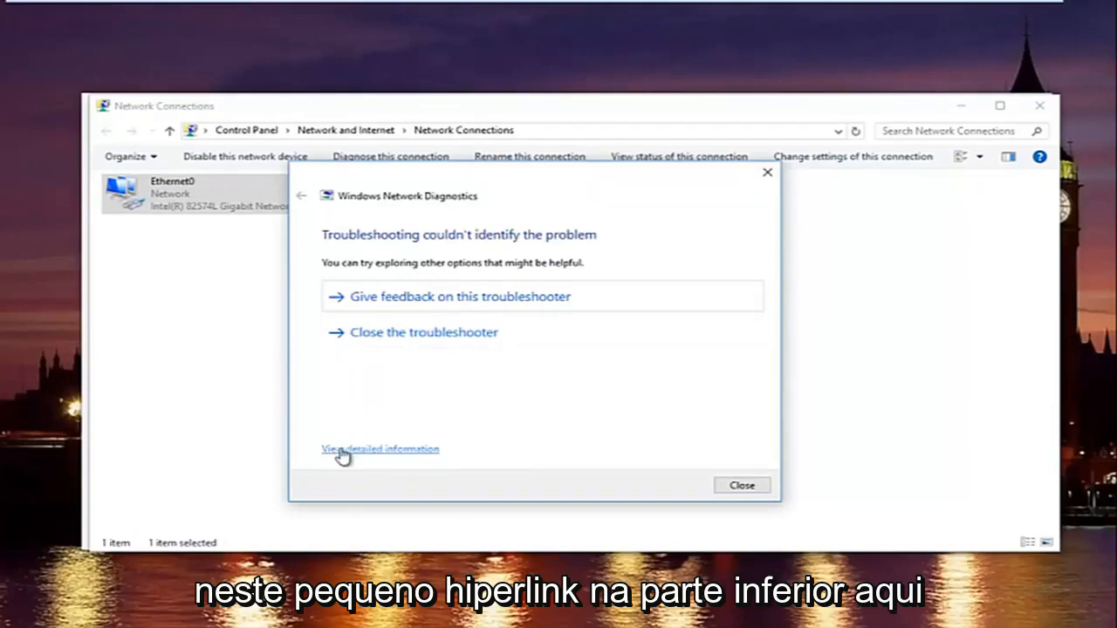
# - Review the detailed report's detection details, then close the network troubleshooter
pyautogui.click(379, 449)
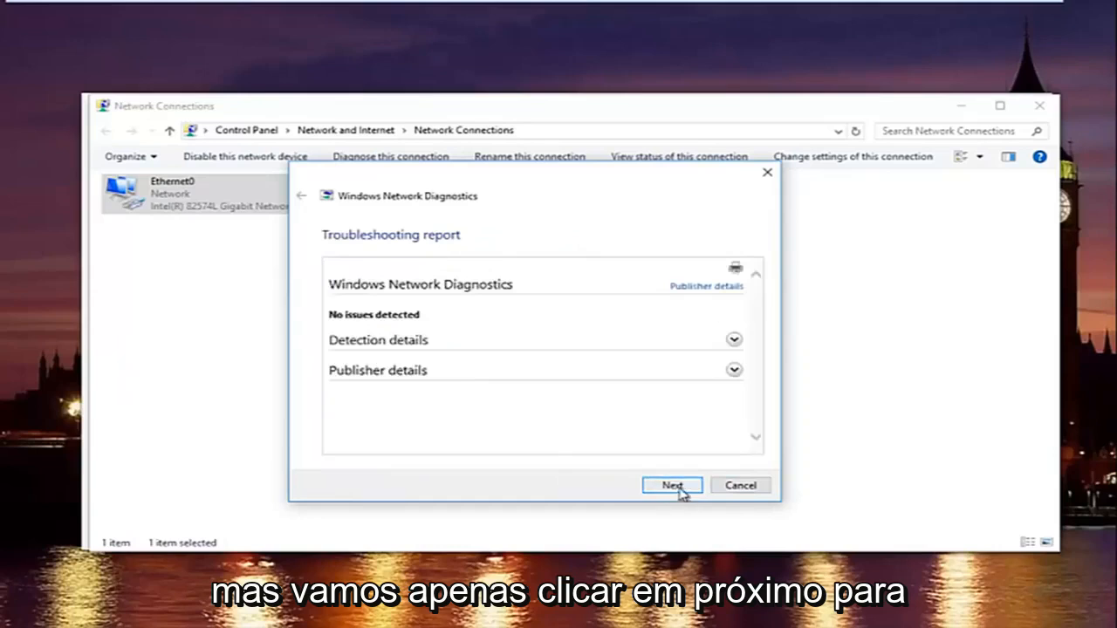
pyautogui.click(672, 486)
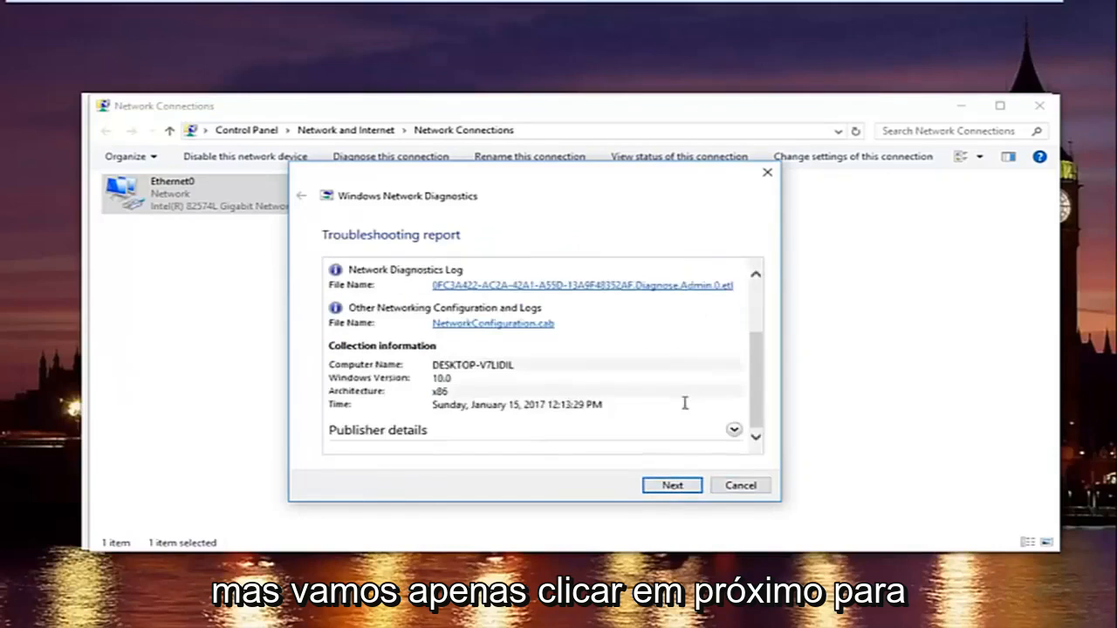
pyautogui.click(671, 485)
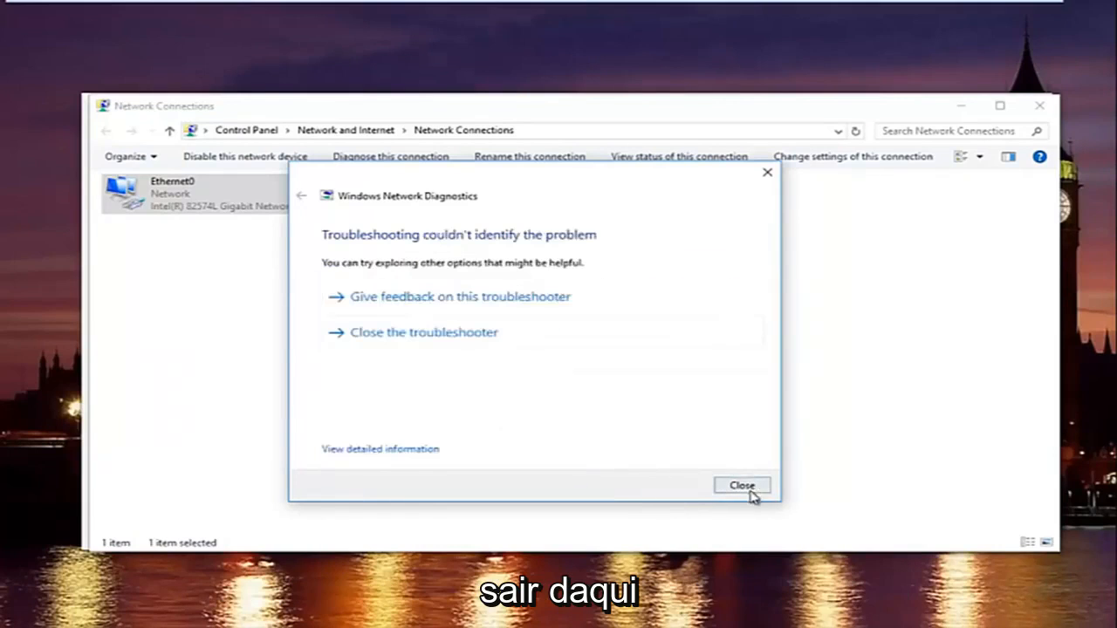
pyautogui.click(741, 485)
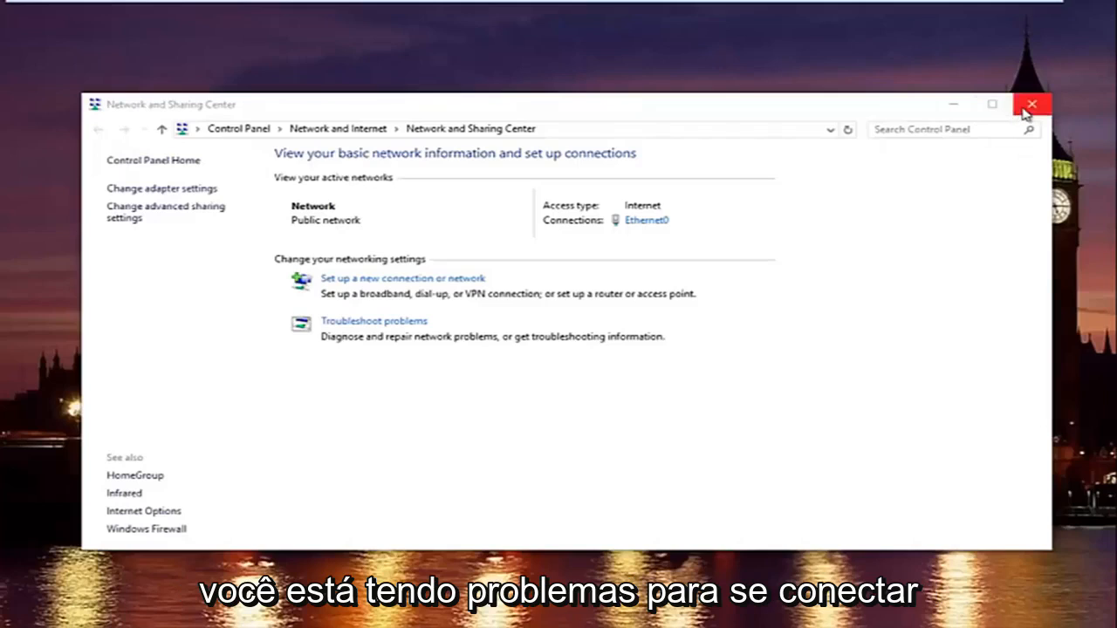
pyautogui.moveTo(1033, 104)
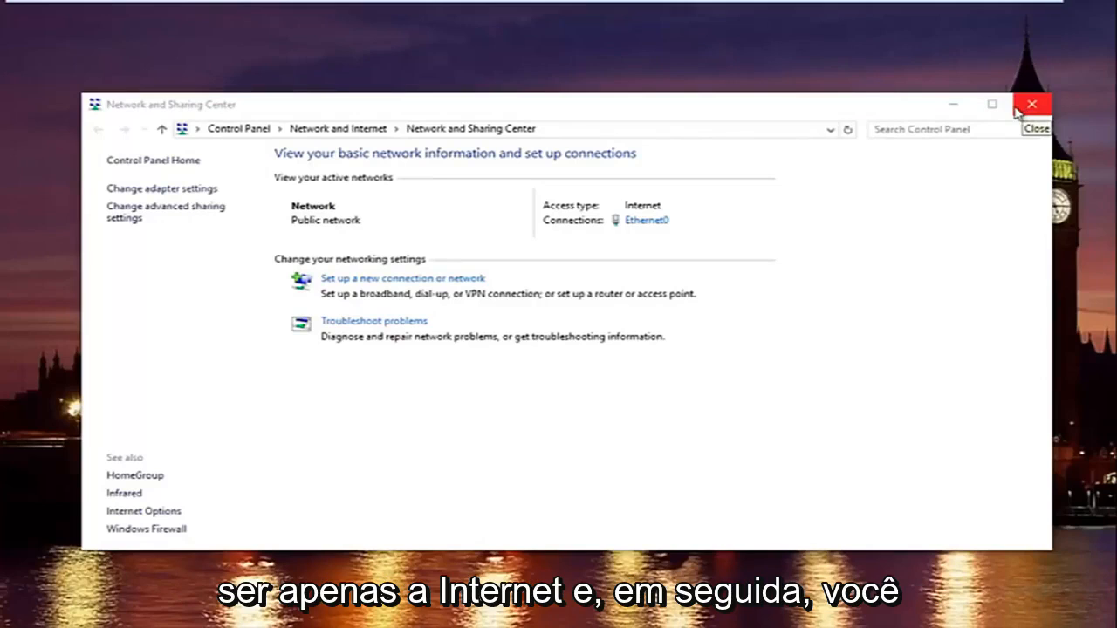
# - Close the Network and Sharing Center window
pyautogui.click(1032, 104)
pyautogui.write('d')
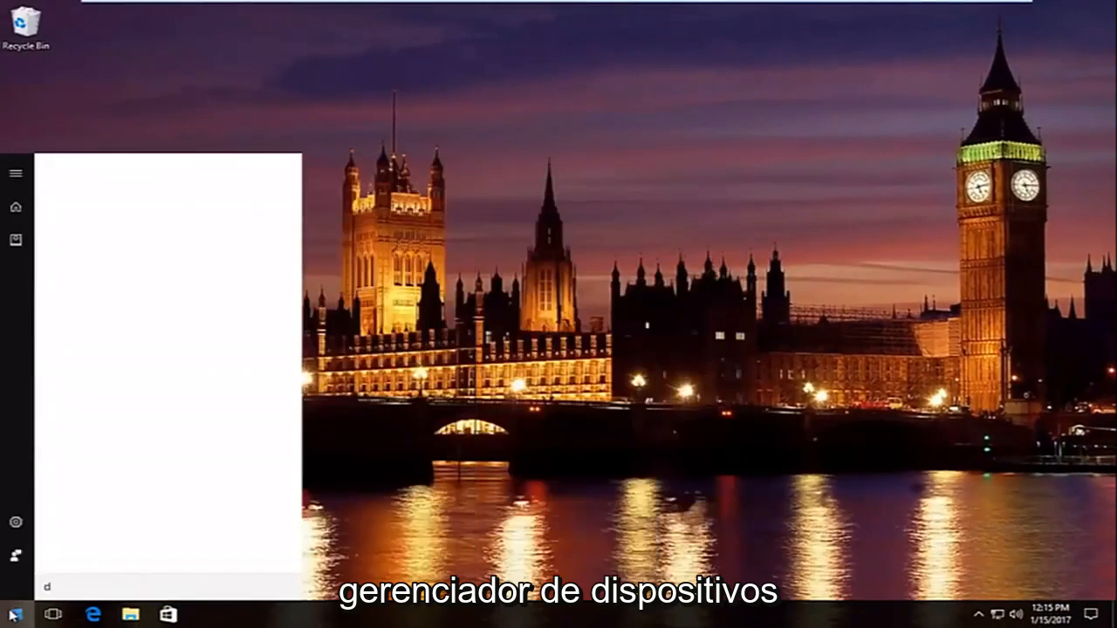
# - Search Start for 'device manager' and launch the Device Manager result
pyautogui.write('evice manager')
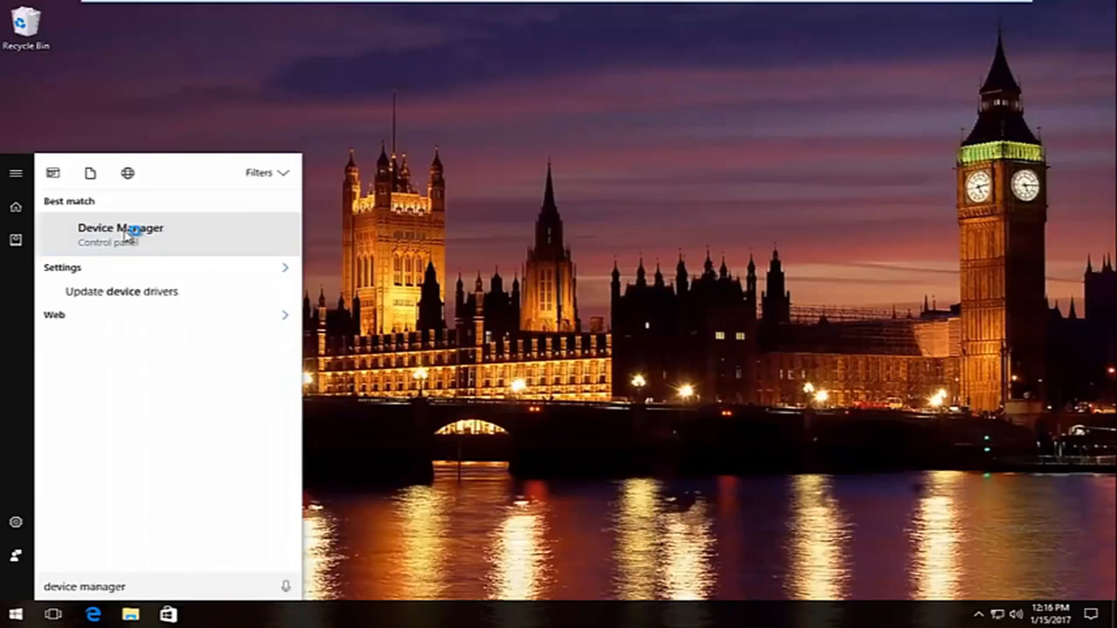
pyautogui.click(121, 228)
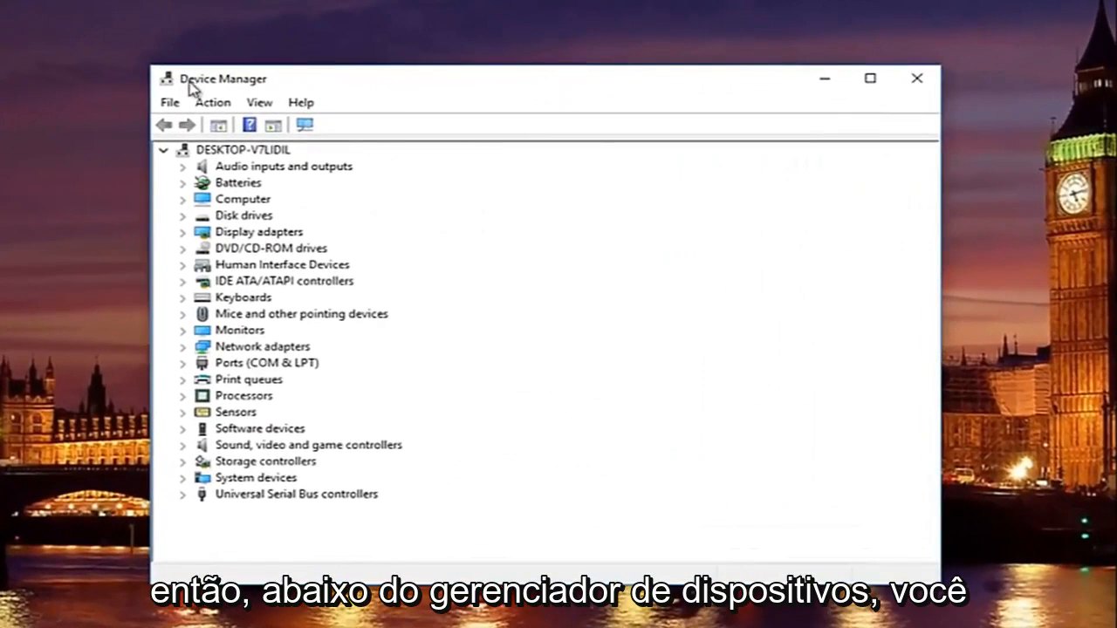
pyautogui.moveTo(199, 118)
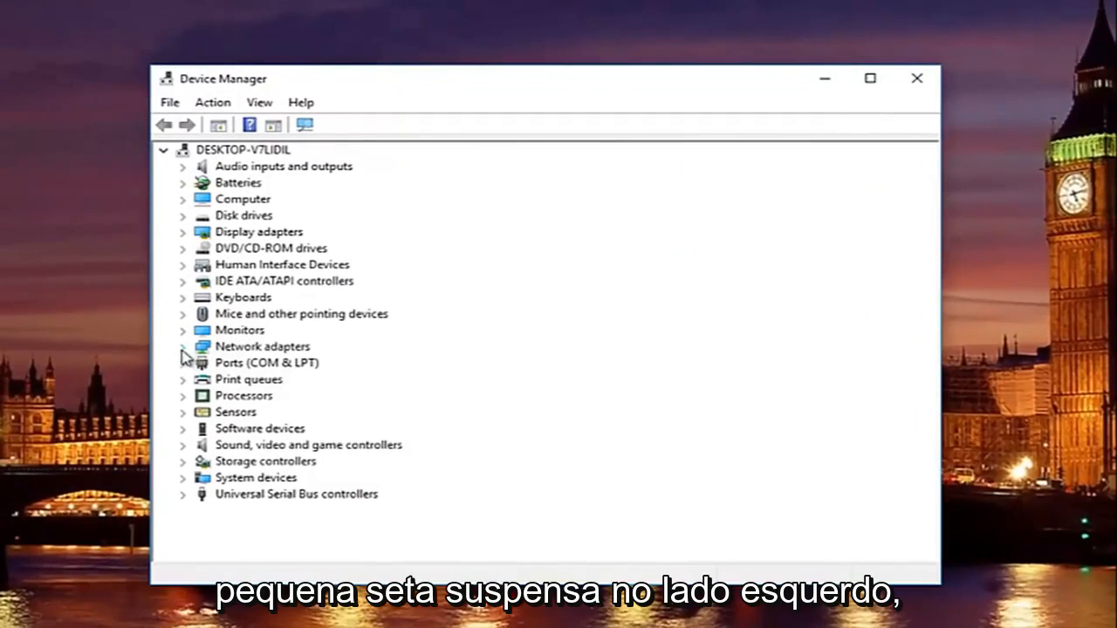
# - Expand Network adapters to reveal the Intel(R) 82574L Gigabit Network Connection
pyautogui.click(182, 346)
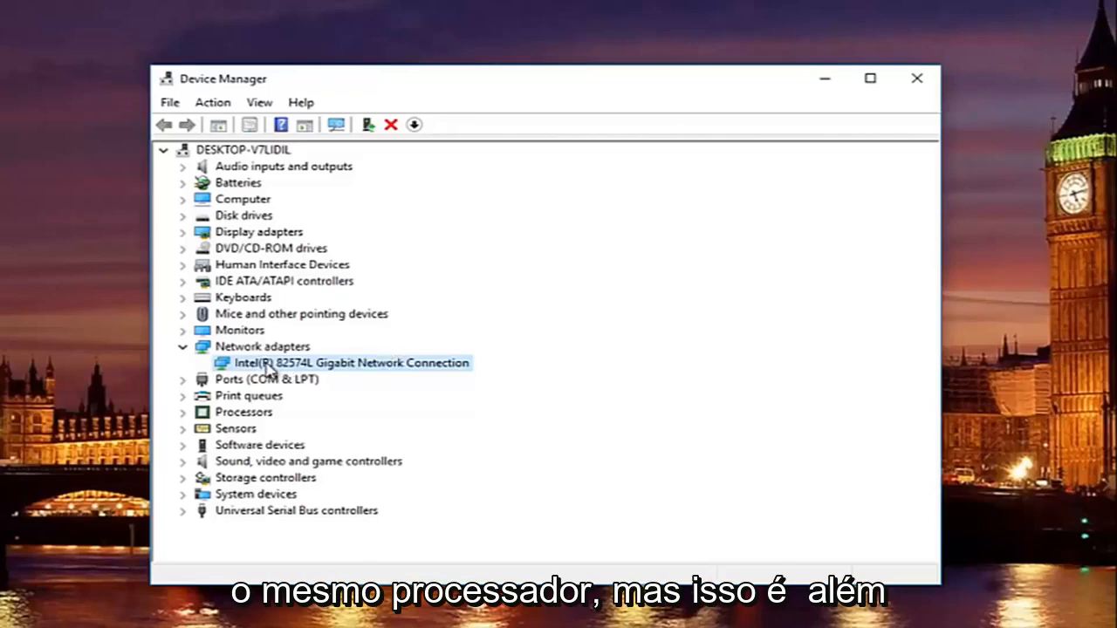
pyautogui.moveTo(343, 361)
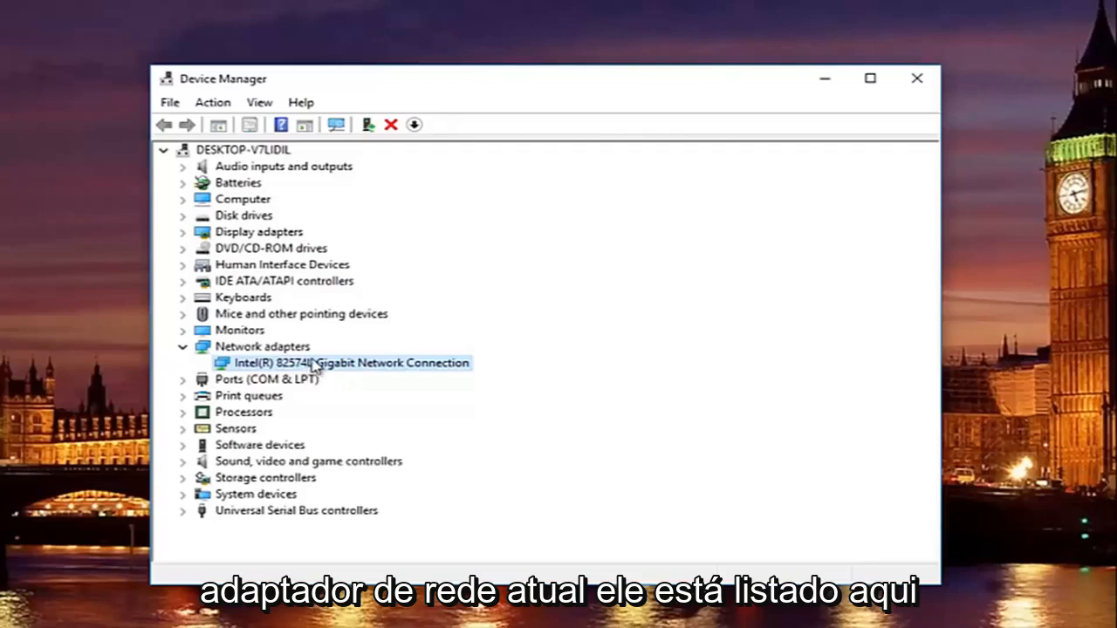
# - Update the Intel 82574L adapter's driver by browsing this computer for driver software
pyautogui.rightClick(349, 363)
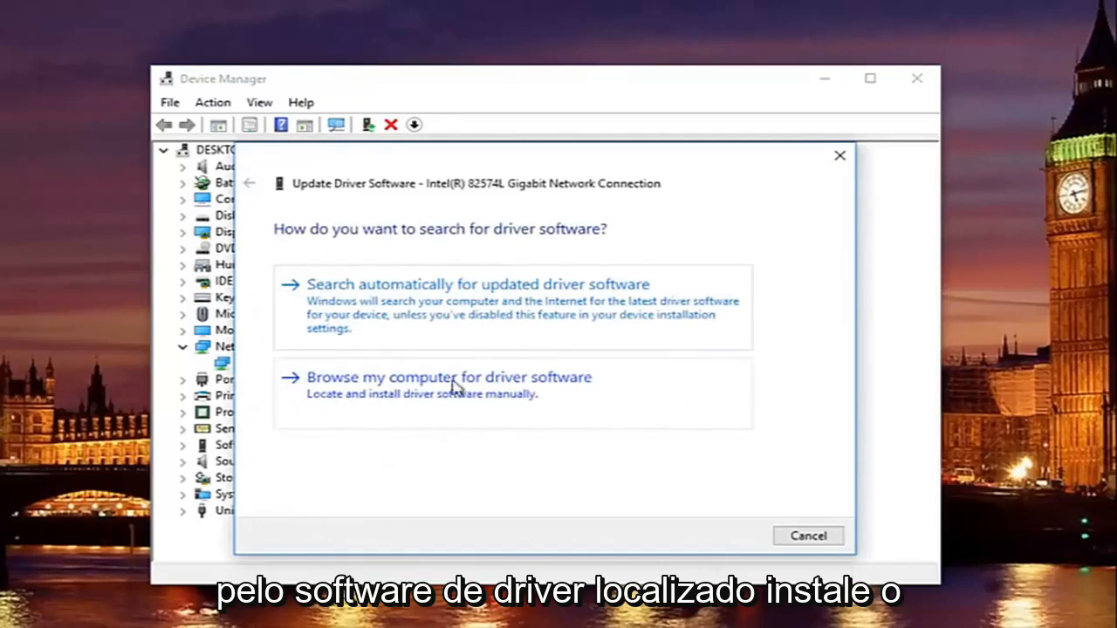
pyautogui.moveTo(436, 408)
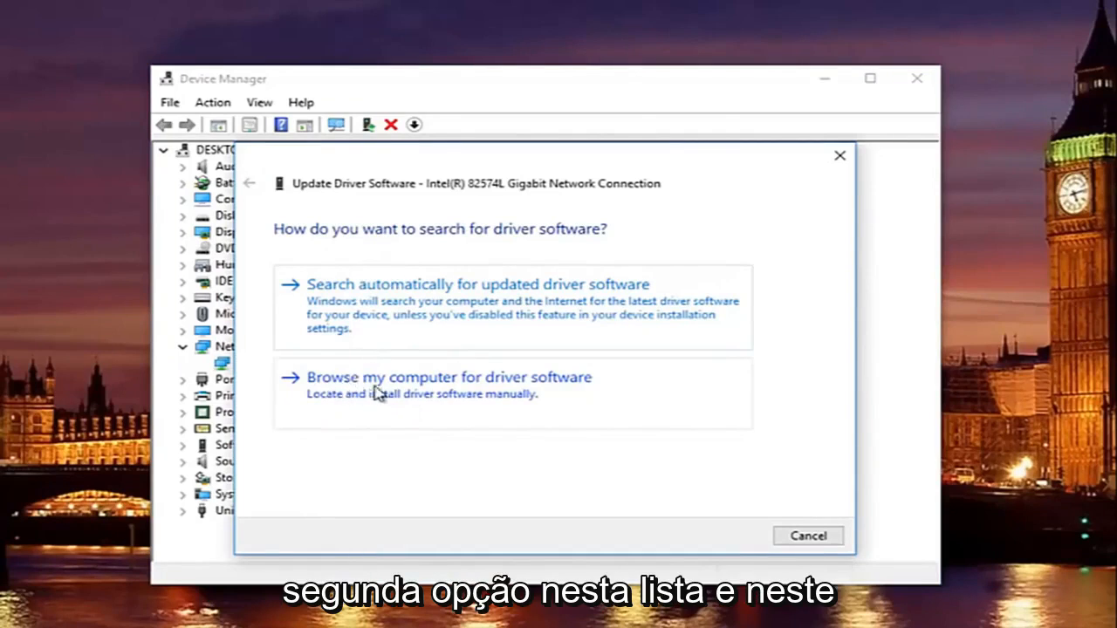
pyautogui.click(448, 377)
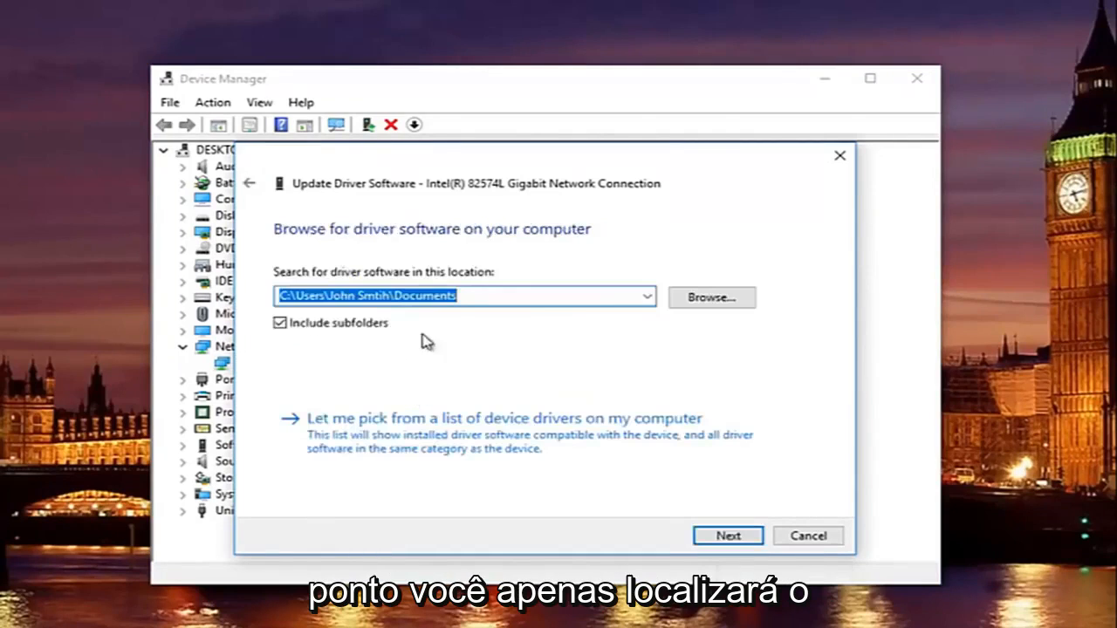
# - Browse the folder tree for drivers, then cancel both the folder picker and update wizard
pyautogui.click(711, 297)
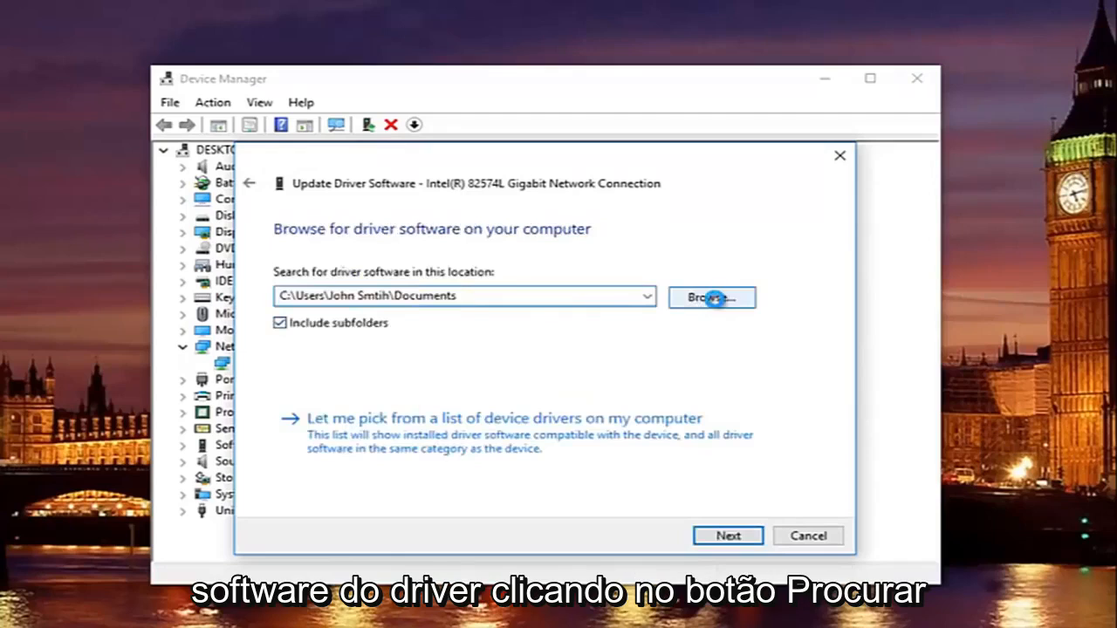
pyautogui.click(711, 297)
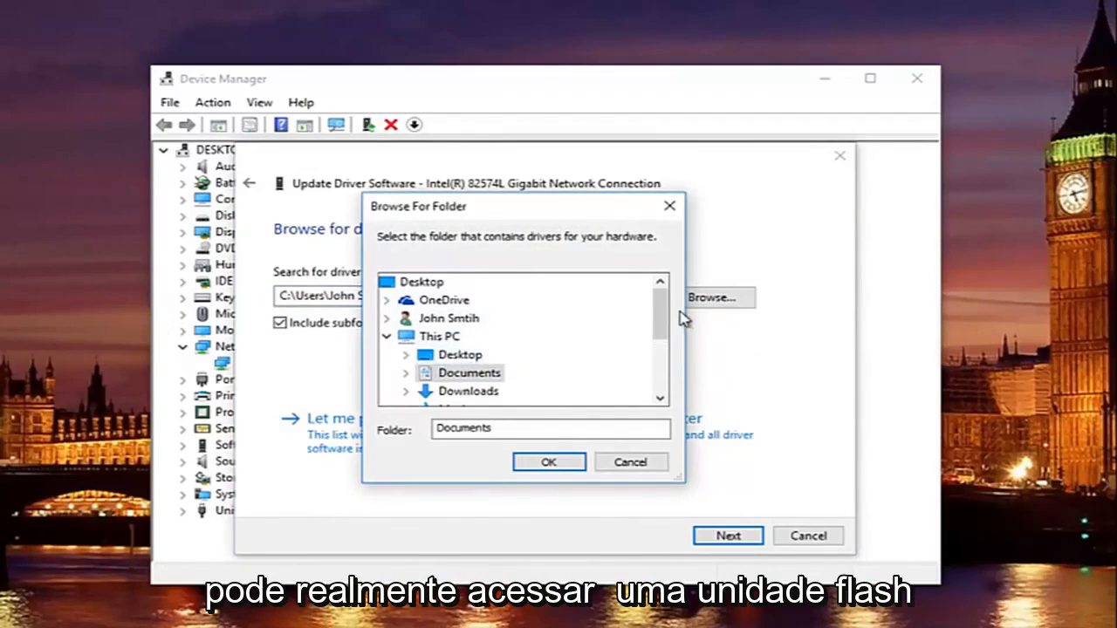
pyautogui.scroll(-3)
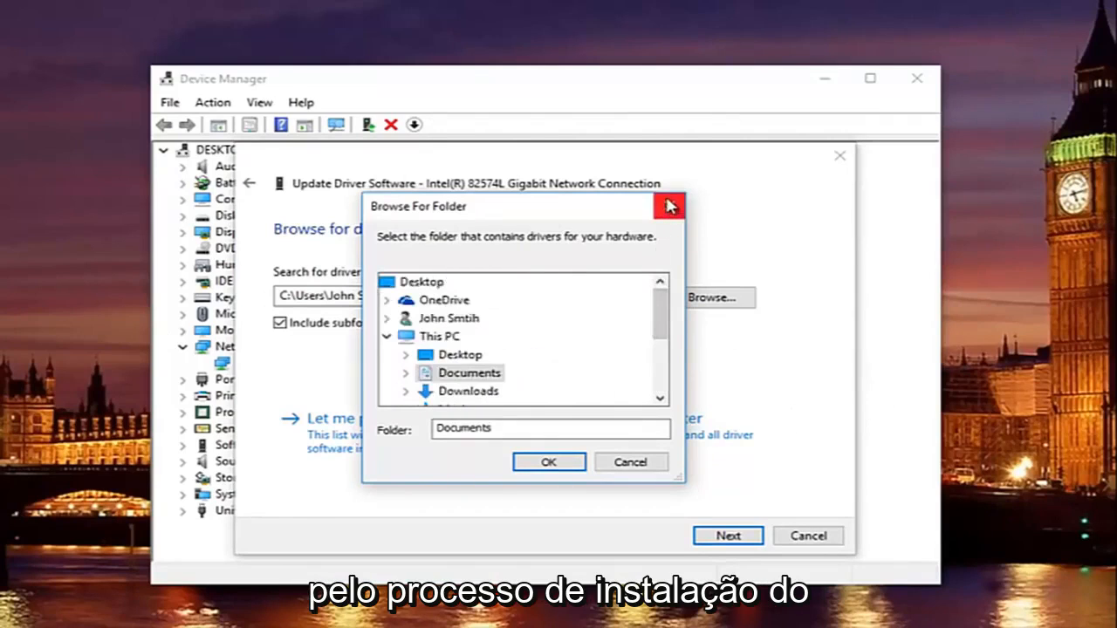
pyautogui.moveTo(669, 205)
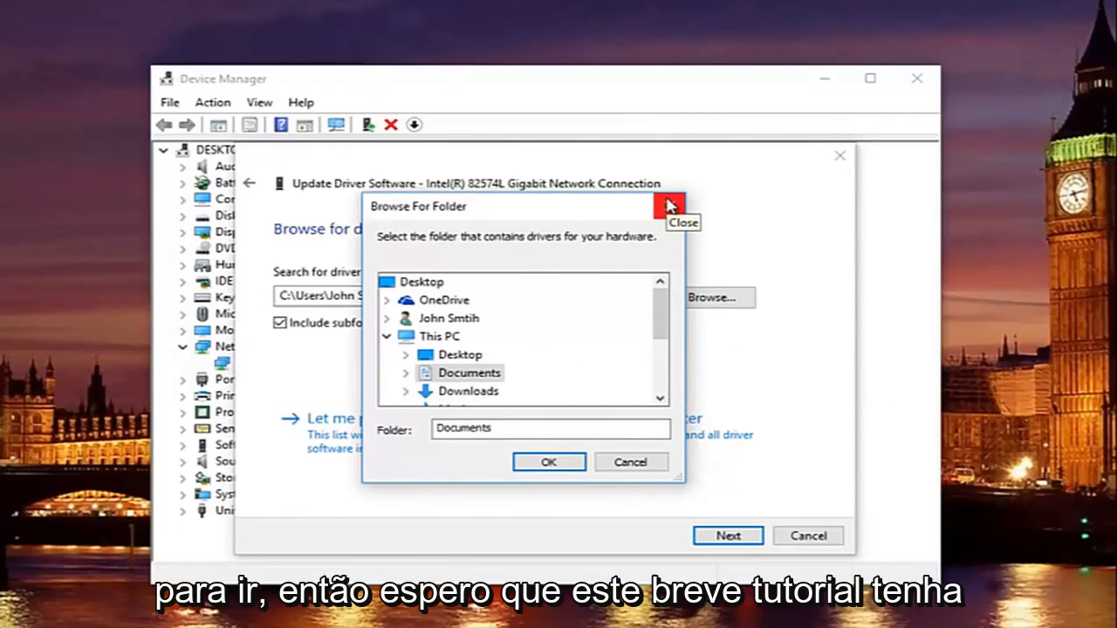
pyautogui.click(548, 462)
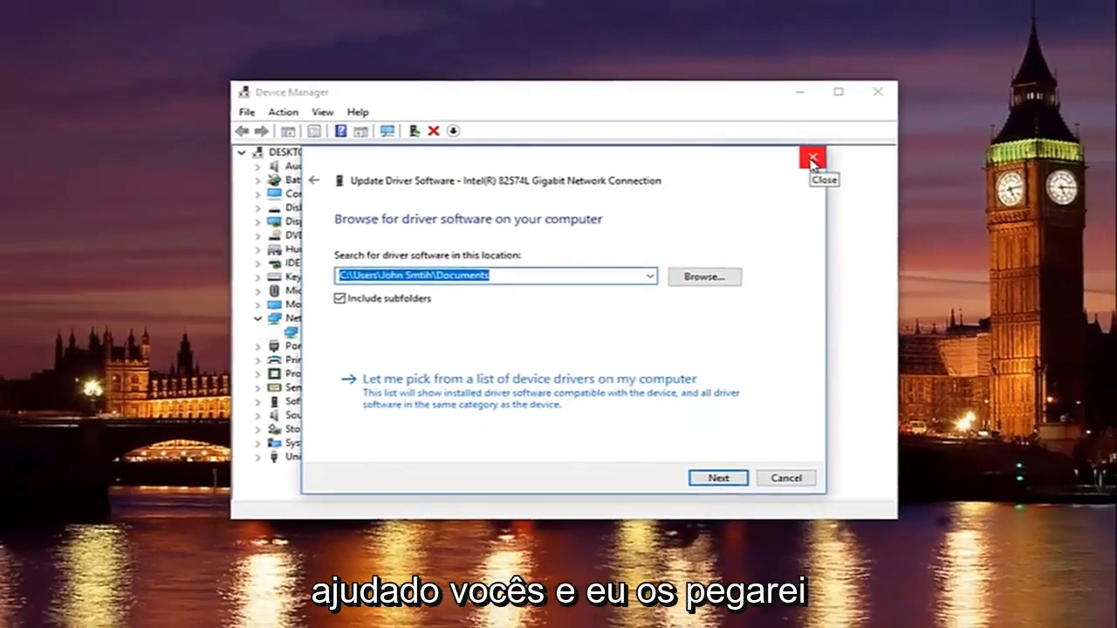
pyautogui.click(812, 158)
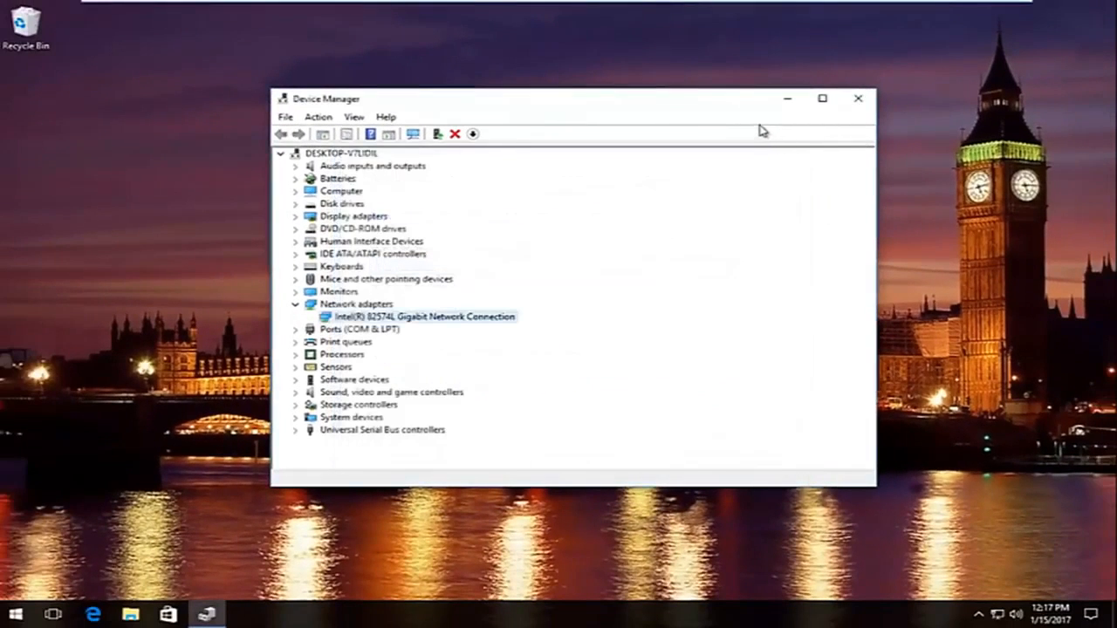